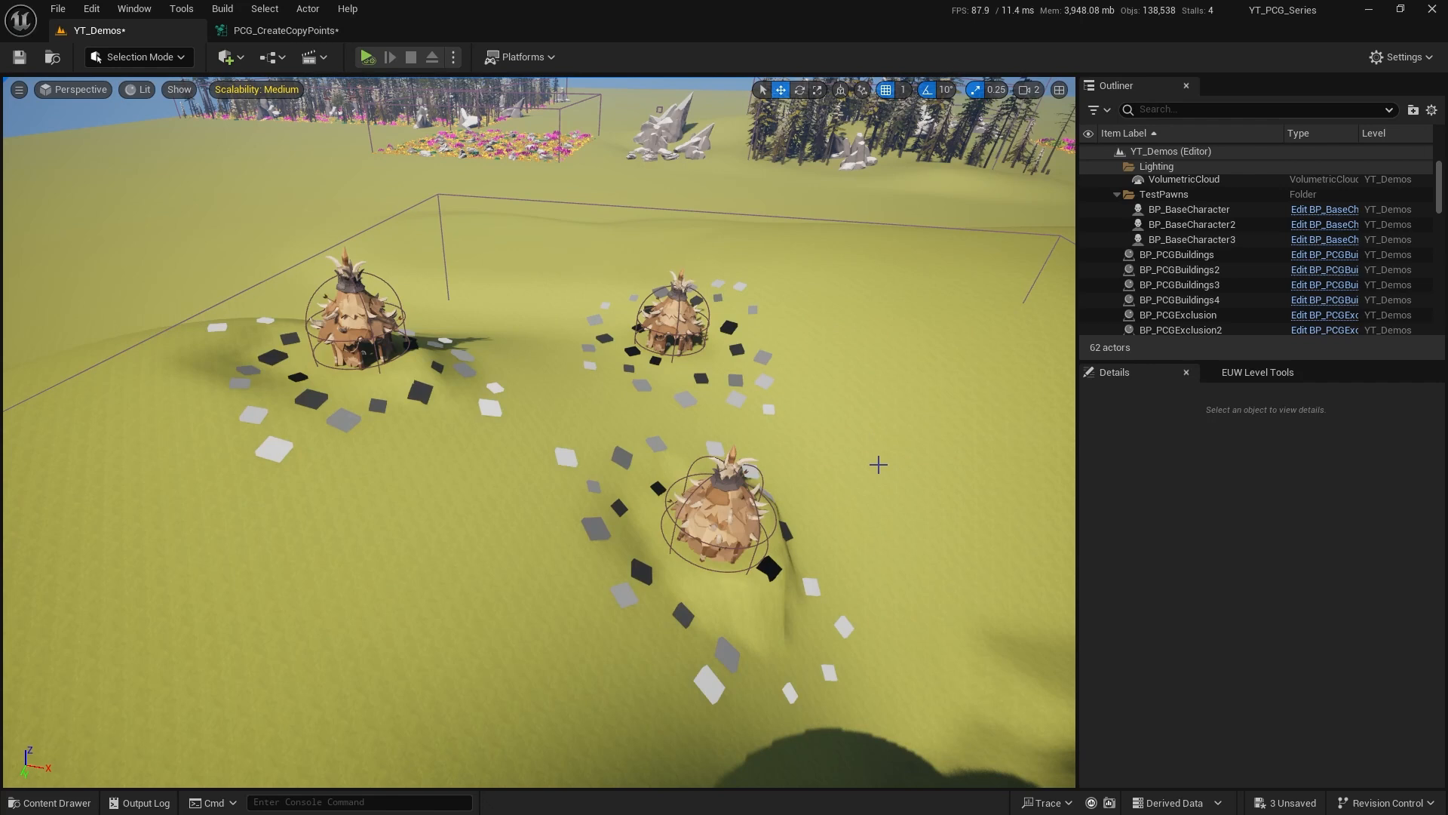
pyautogui.moveTo(846, 438)
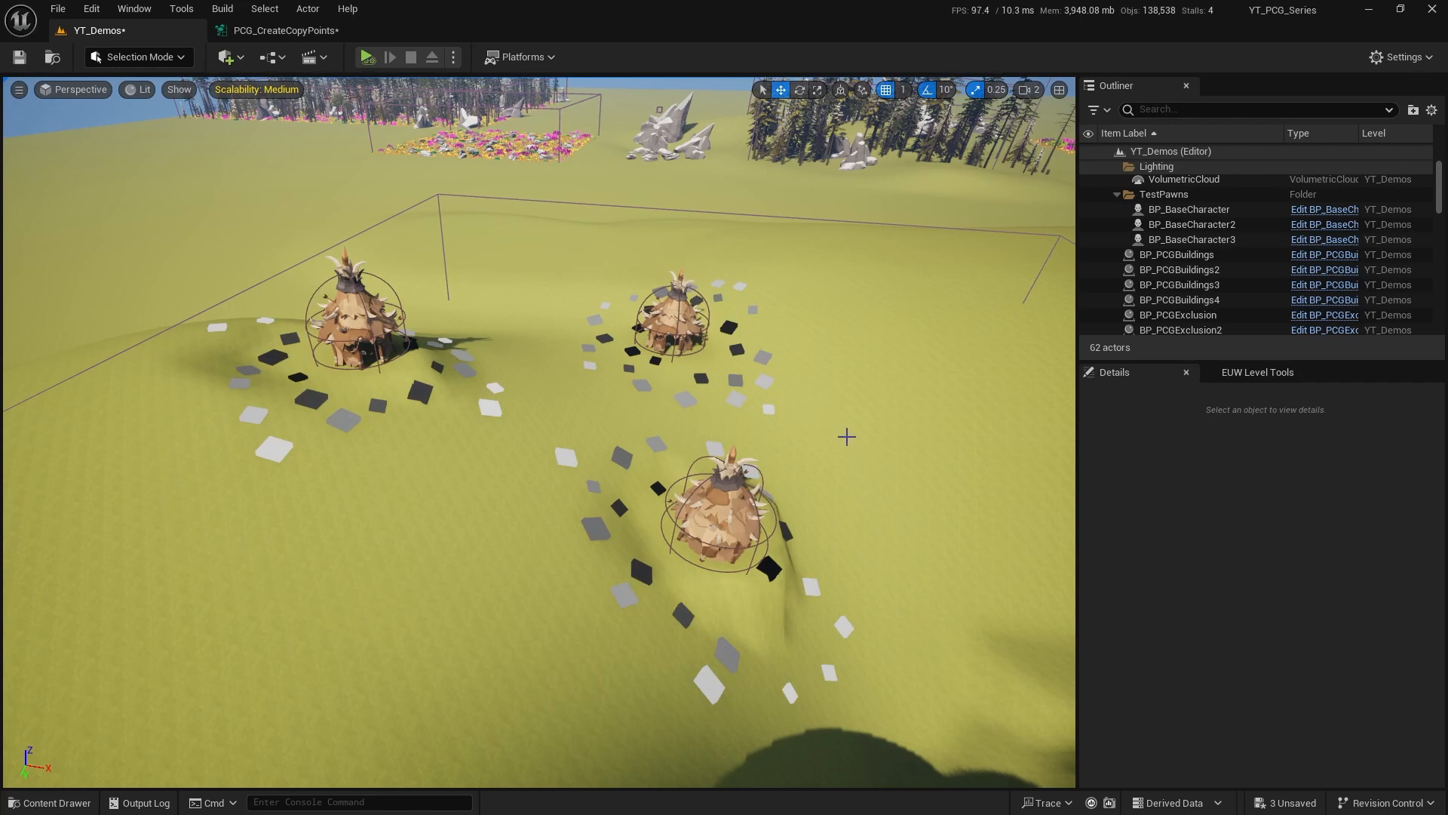
pyautogui.moveTo(789, 439)
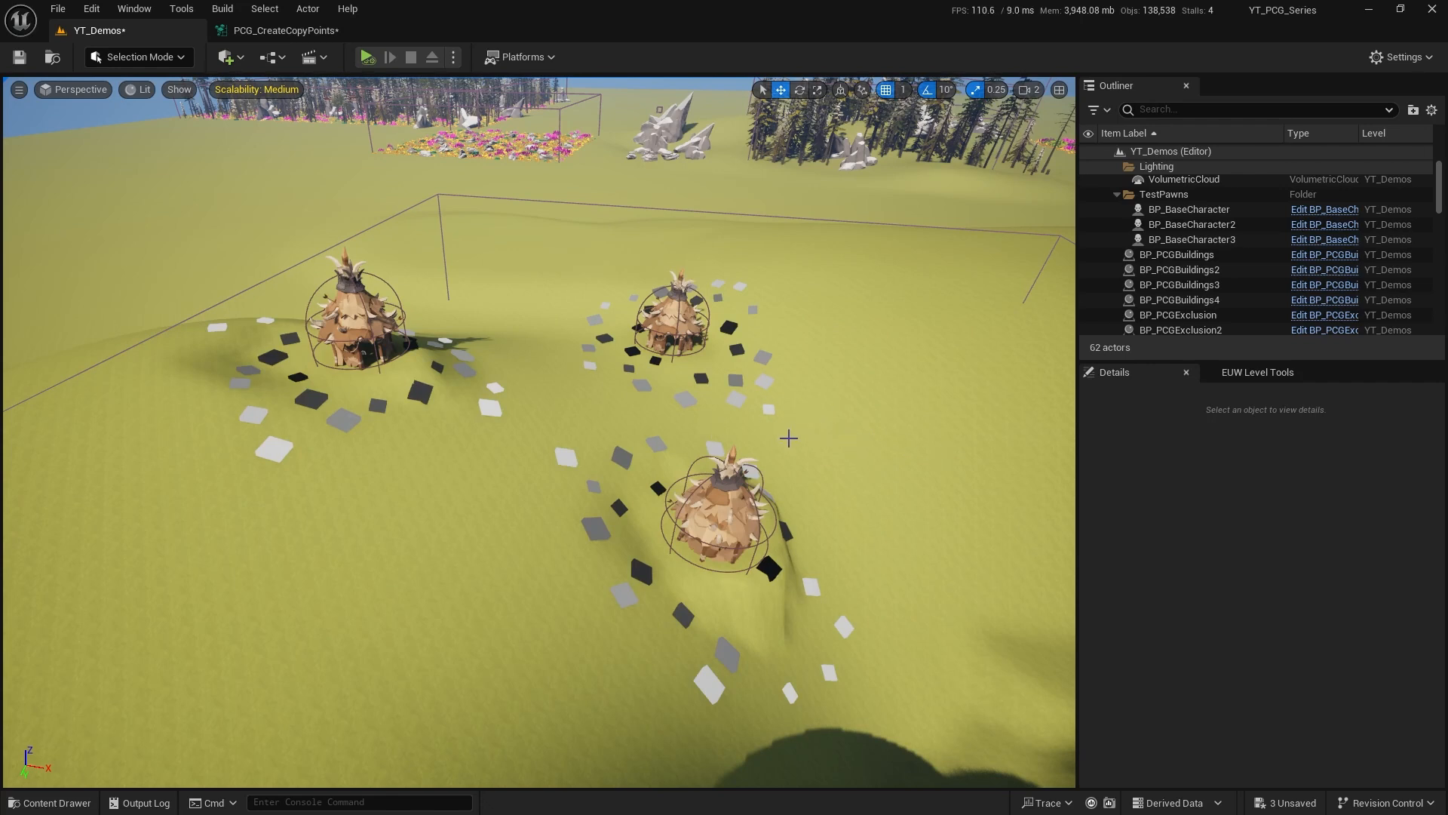
pyautogui.moveTo(635, 389)
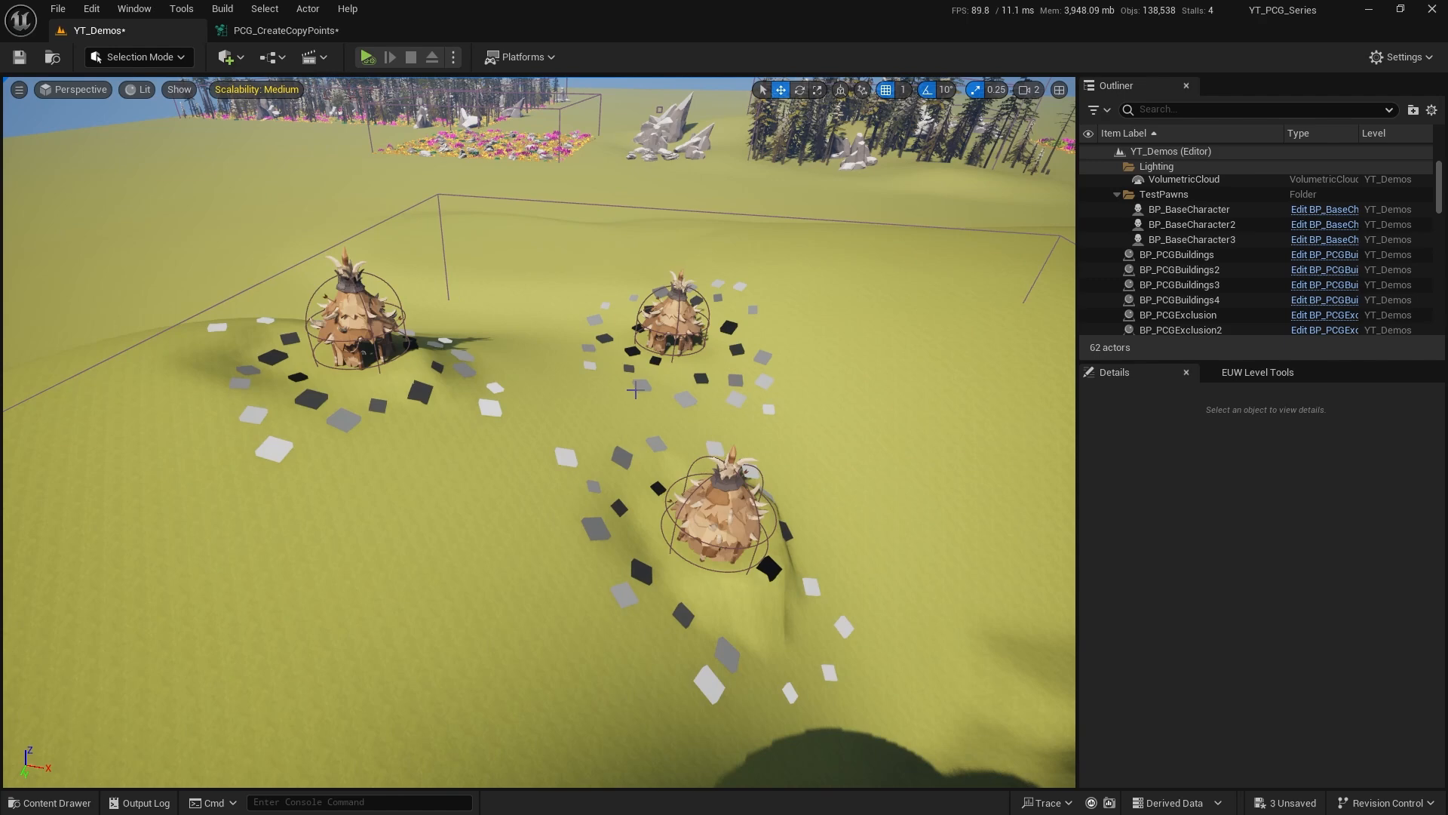
pyautogui.moveTo(627, 333)
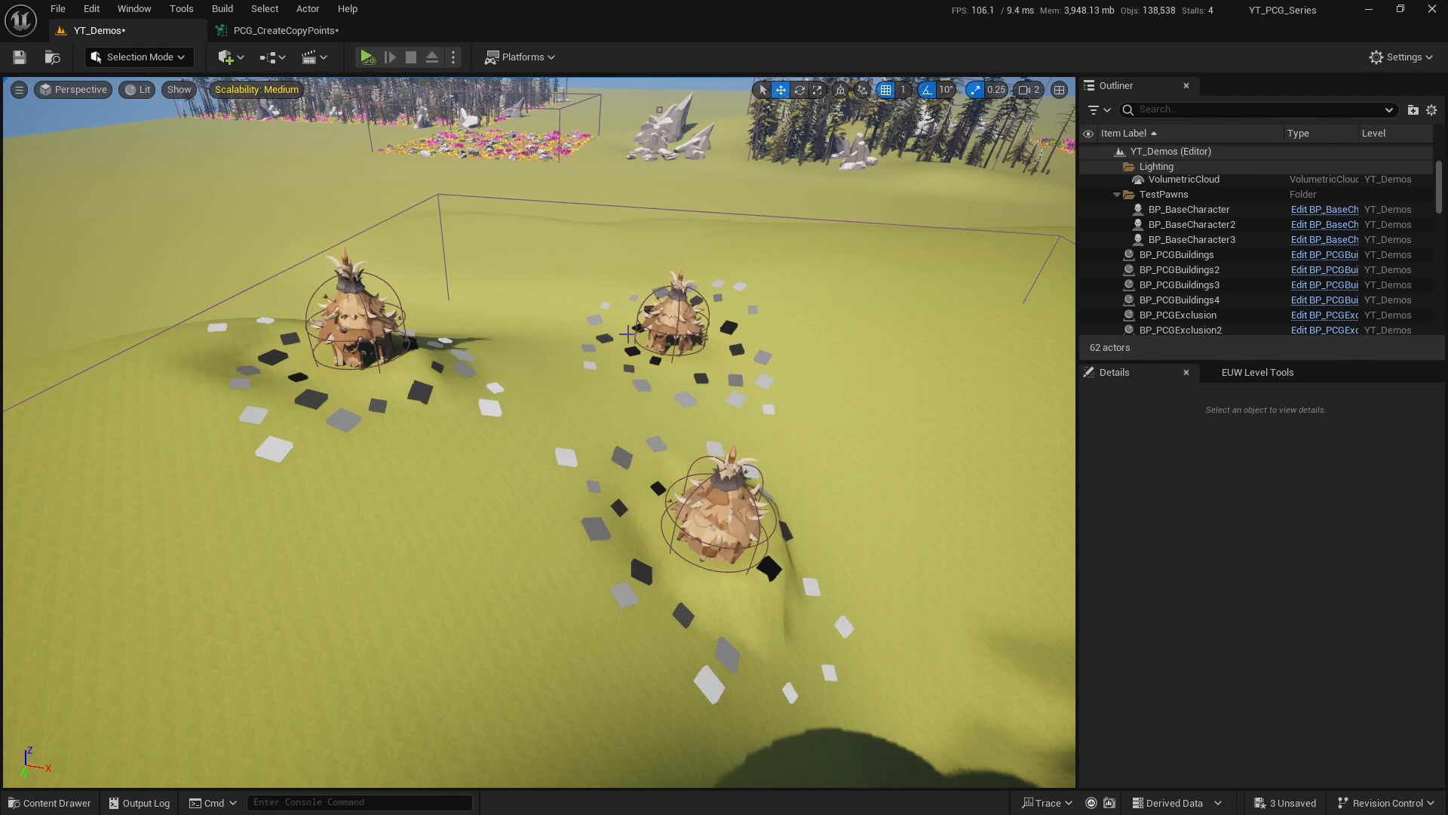
pyautogui.moveTo(705, 379)
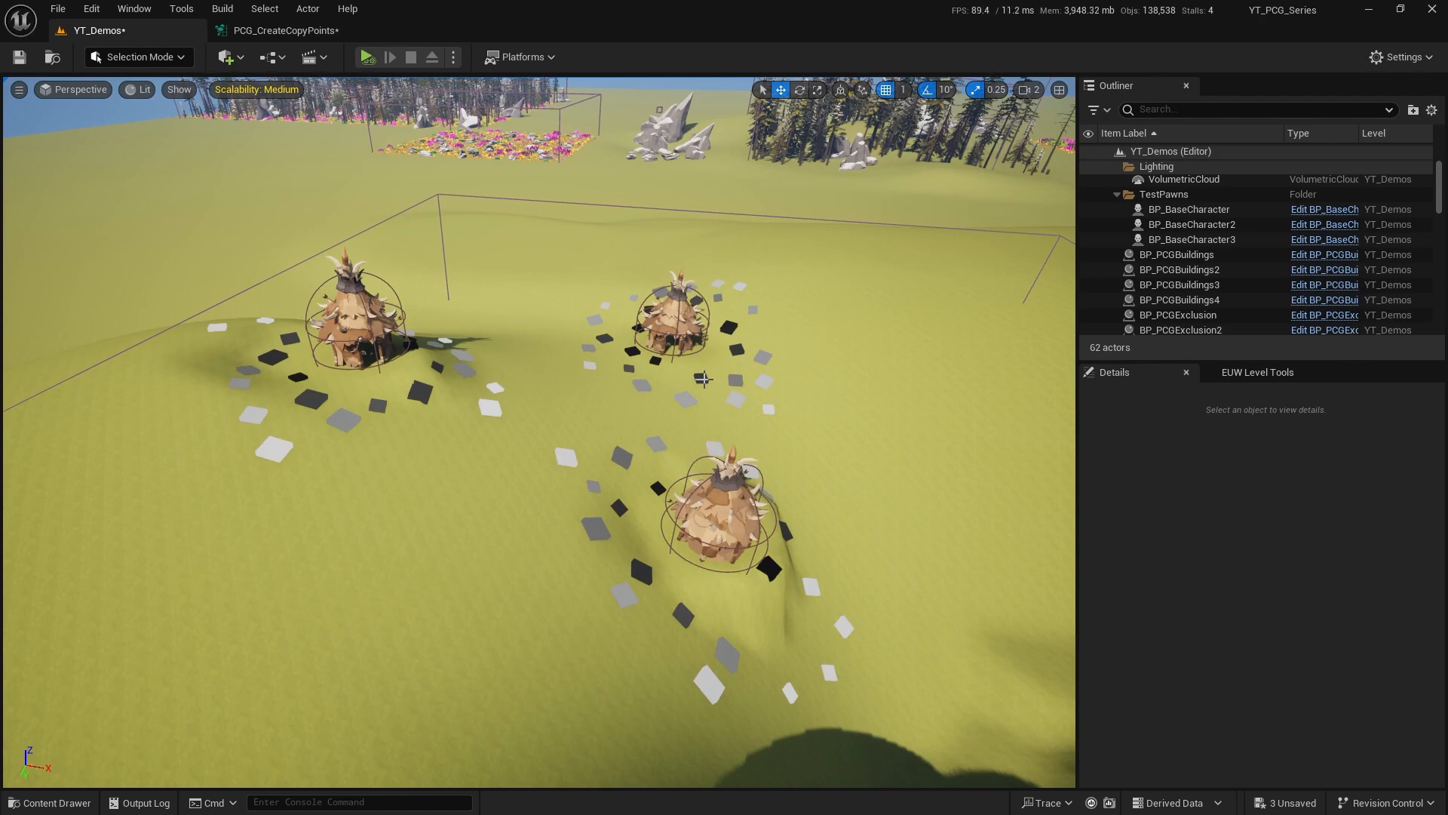
pyautogui.moveTo(669, 451)
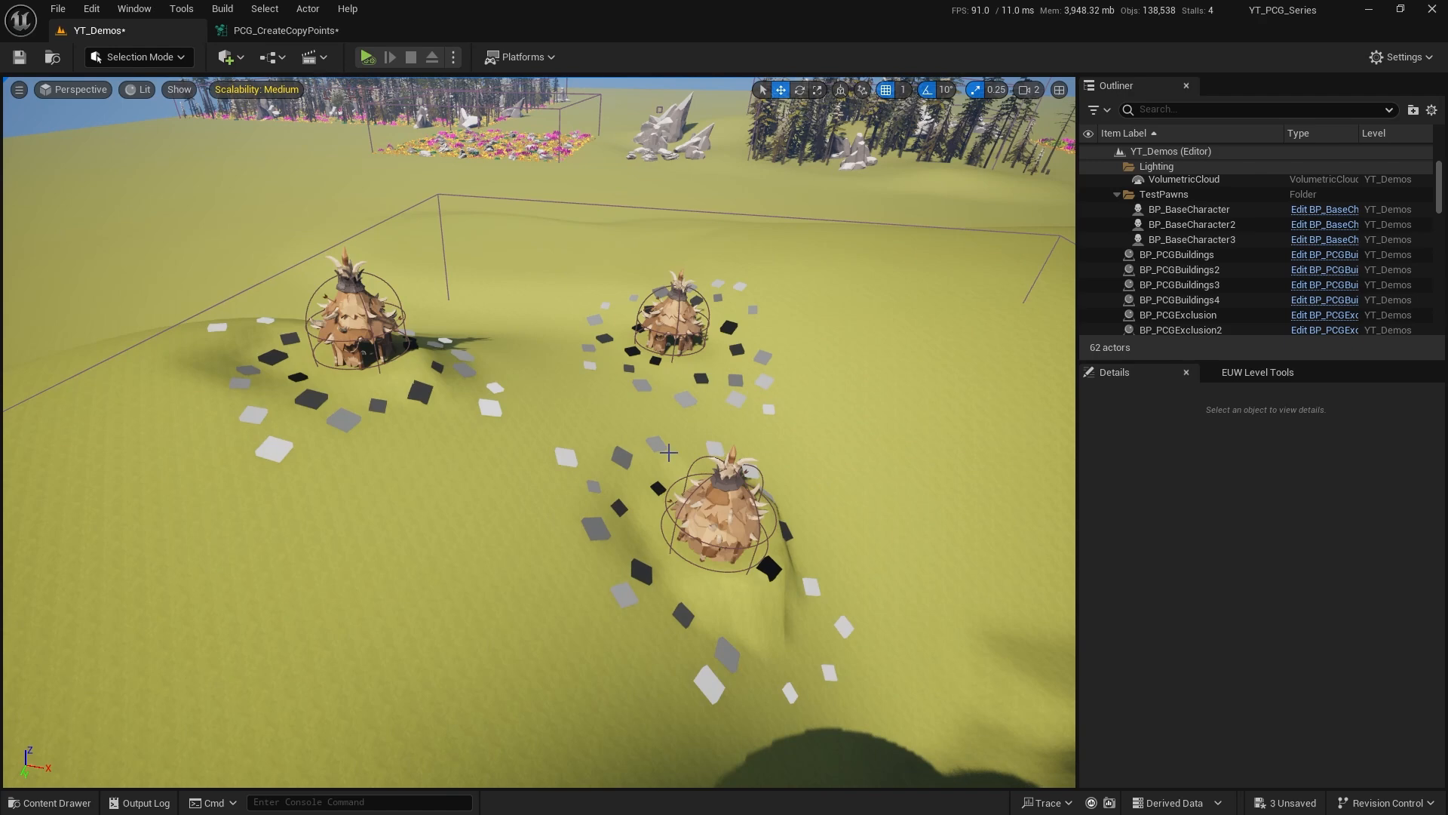
pyautogui.moveTo(722, 441)
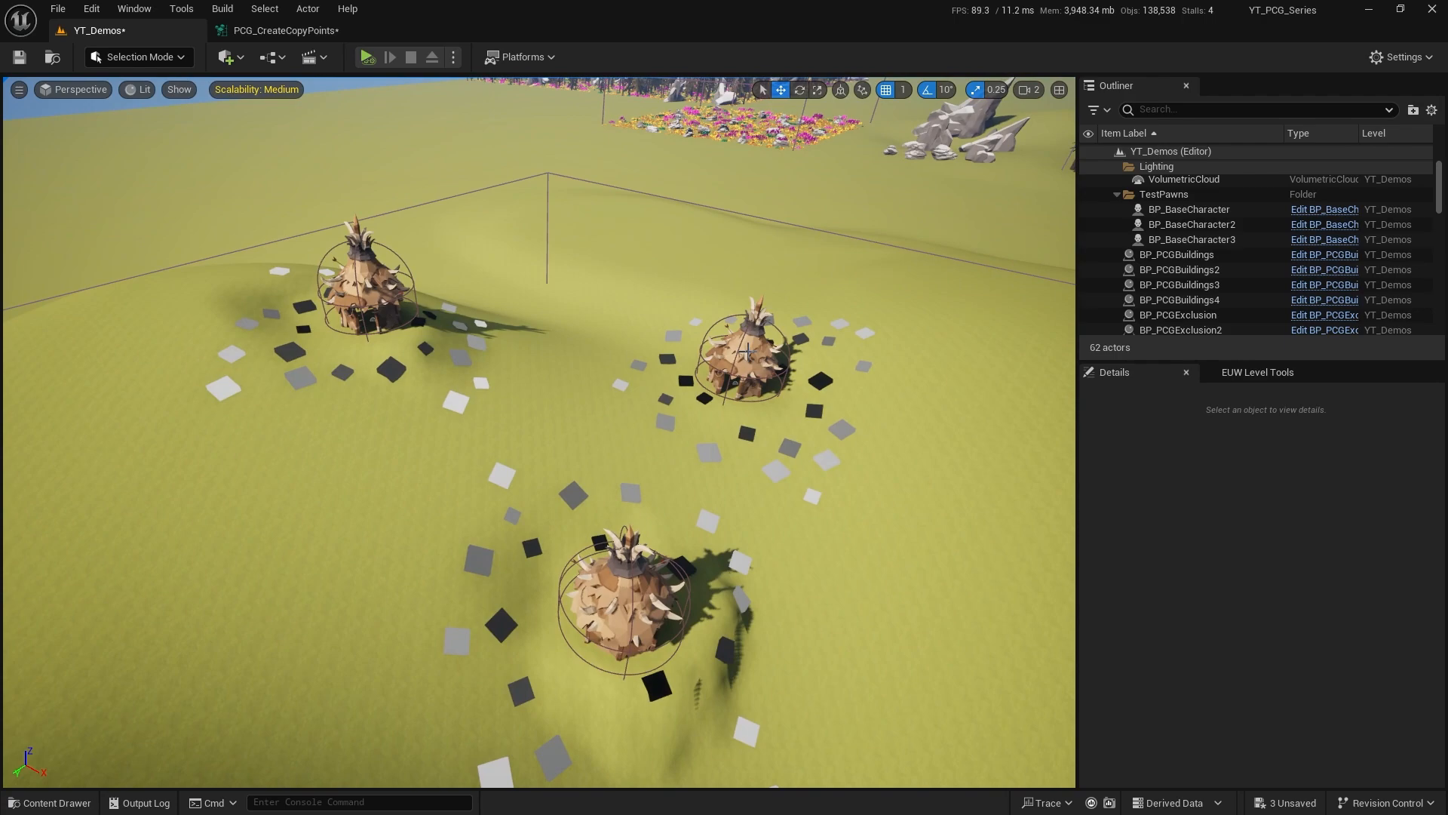
pyautogui.moveTo(369, 311)
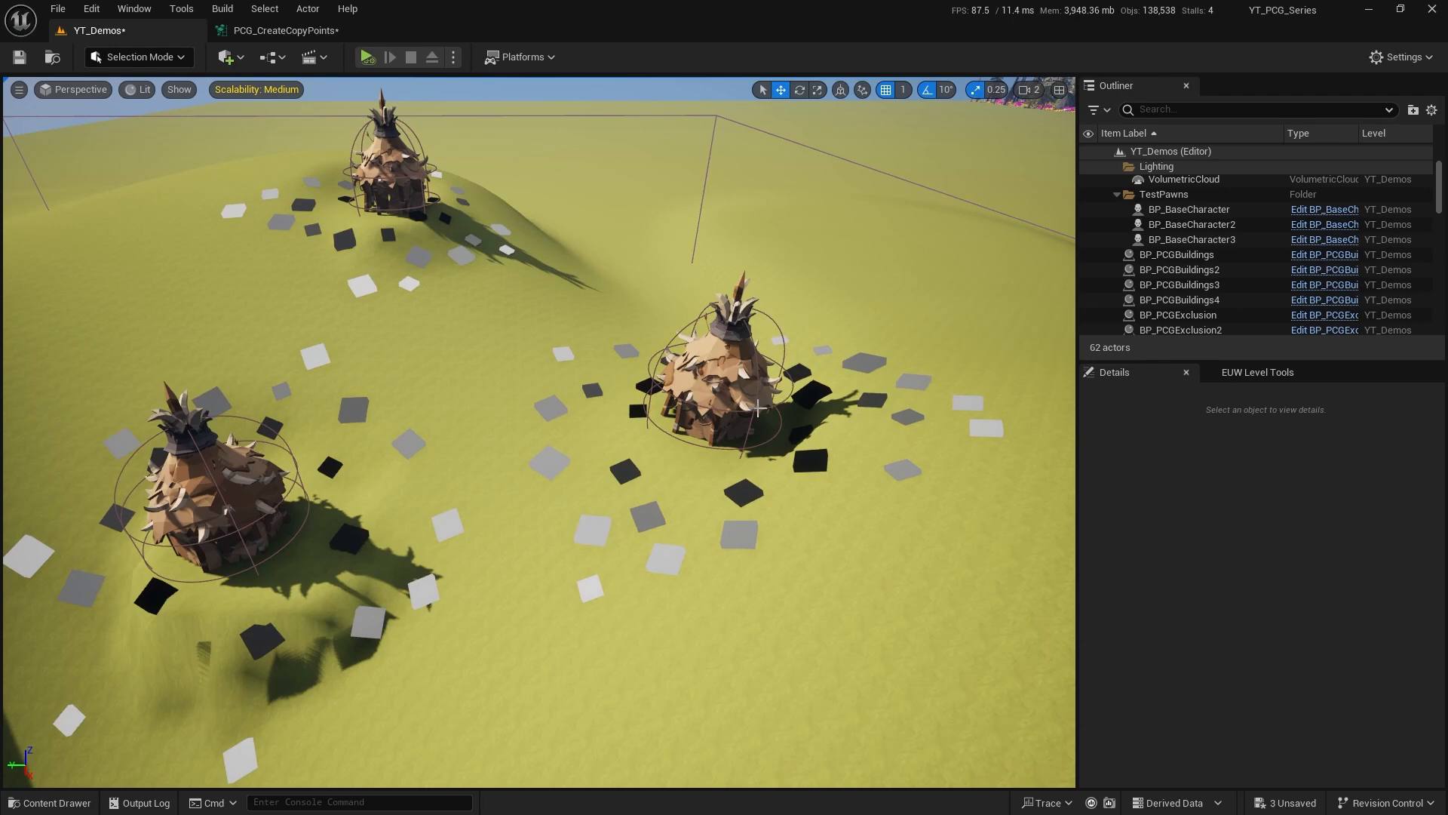
pyautogui.moveTo(979, 434)
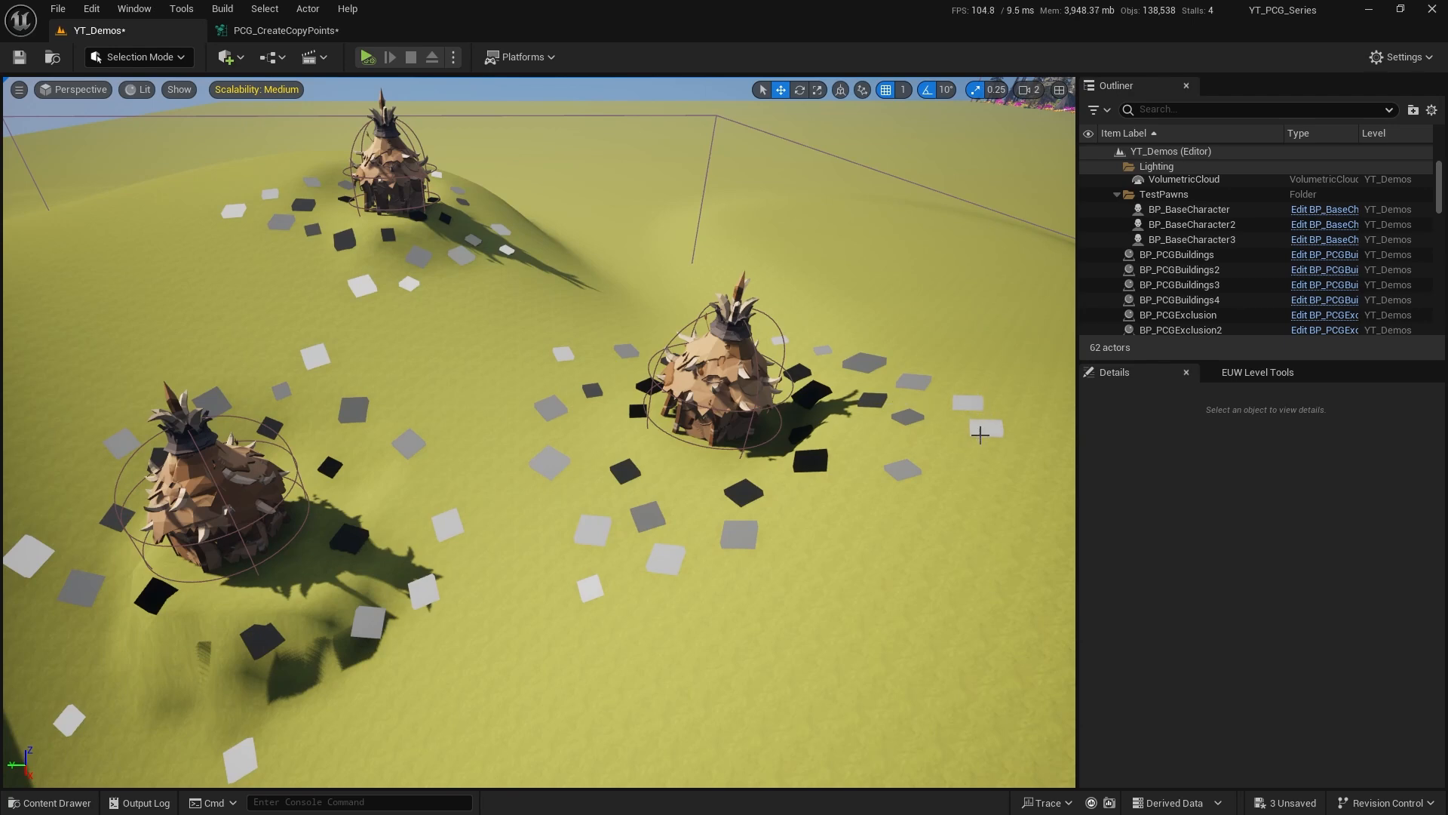
pyautogui.moveTo(910, 418)
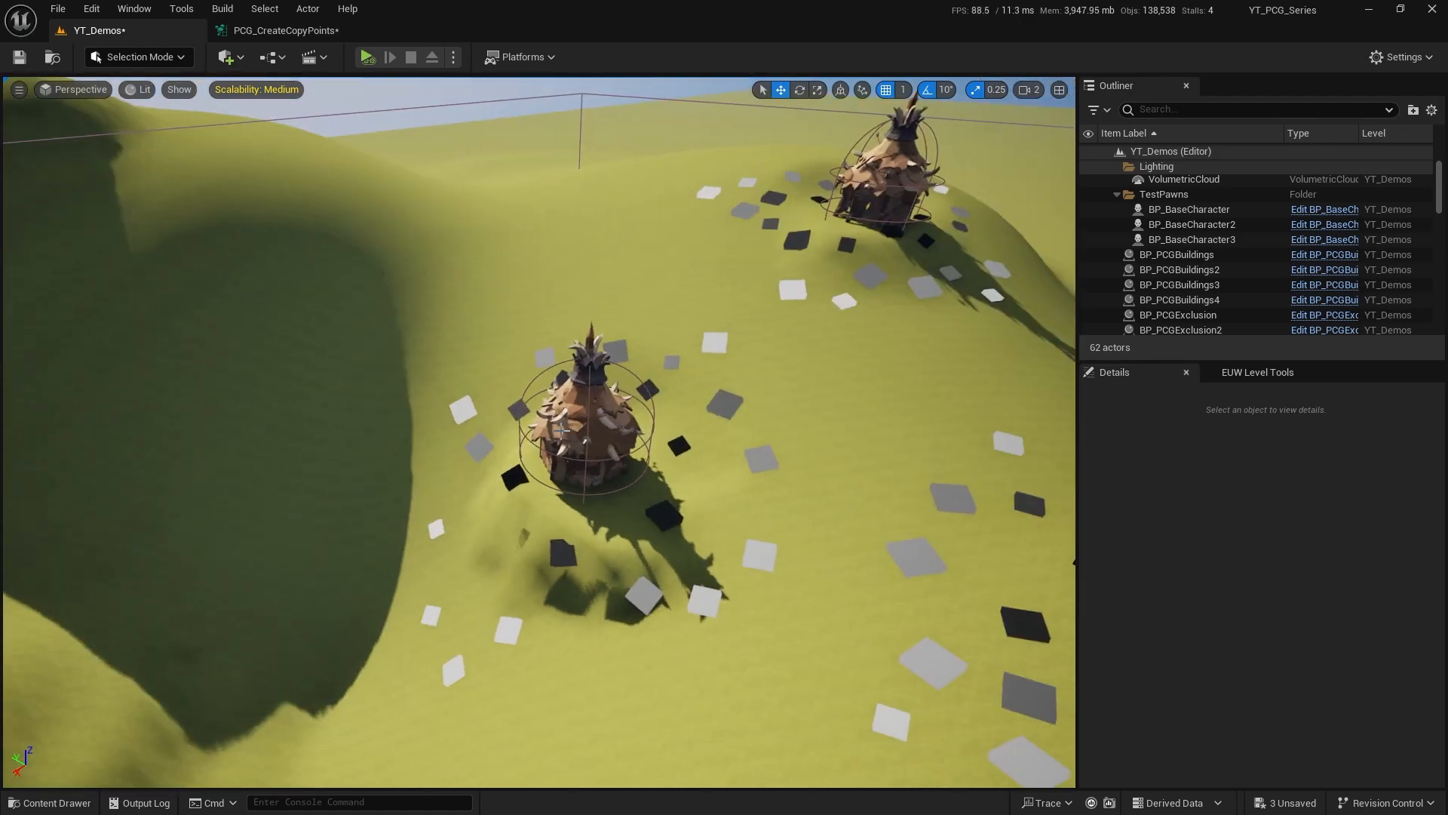
# - Open the PCG_CreateCopyPoints graph beside the viewport and bring up the node menu near Projection
pyautogui.click(1178, 299)
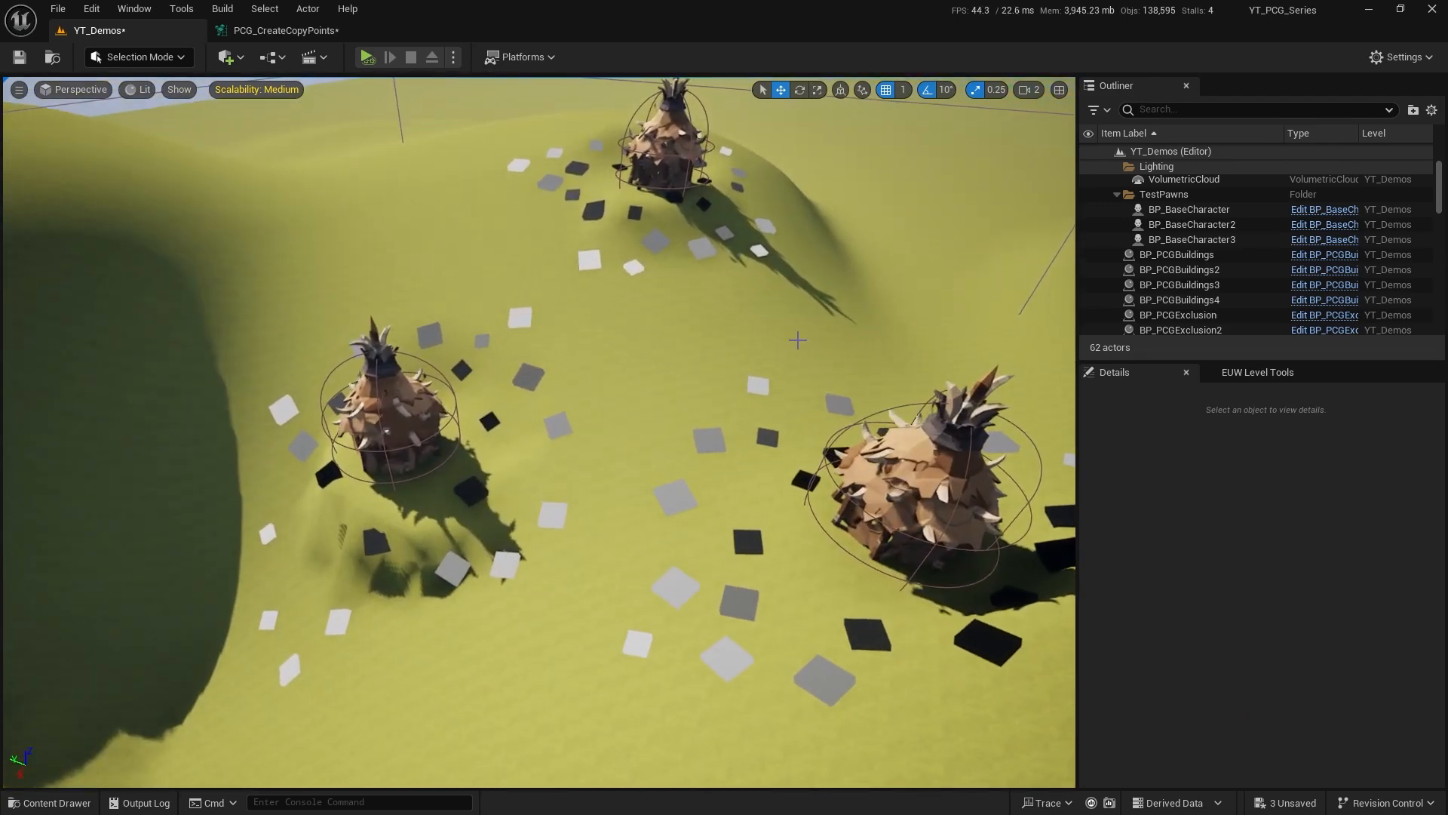
pyautogui.moveTo(512, 318)
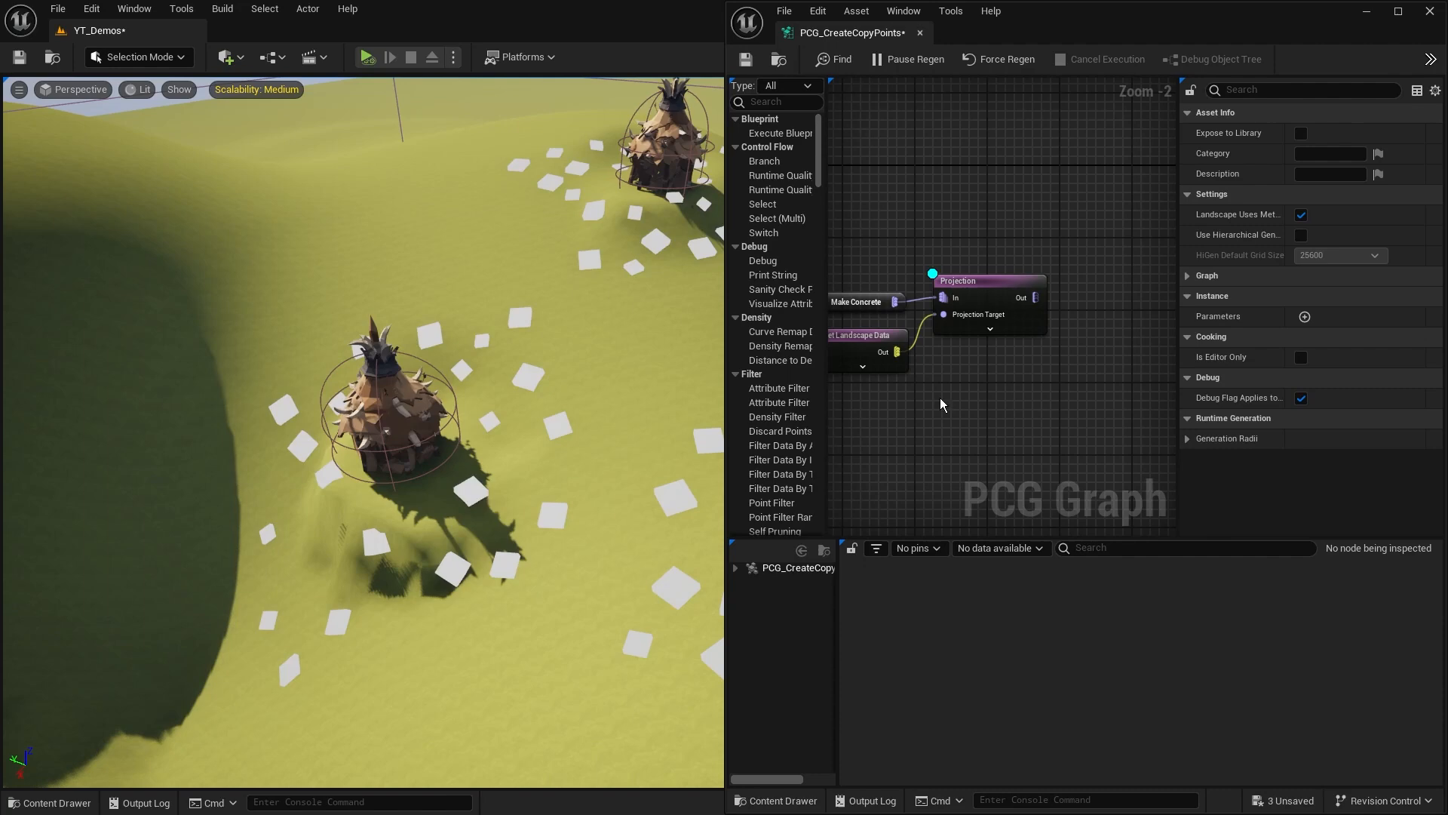
pyautogui.moveTo(1037, 359)
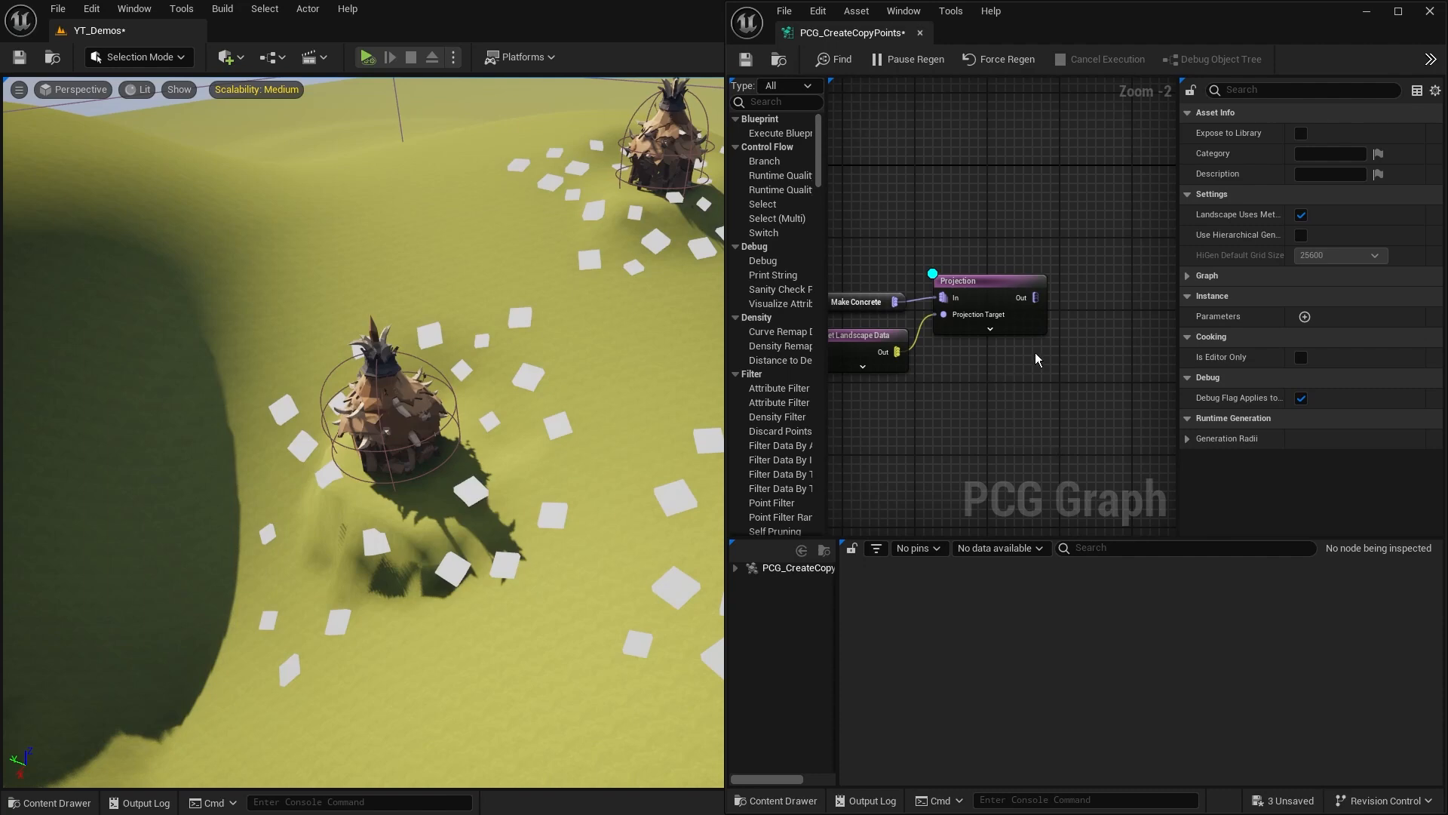
pyautogui.moveTo(996, 347)
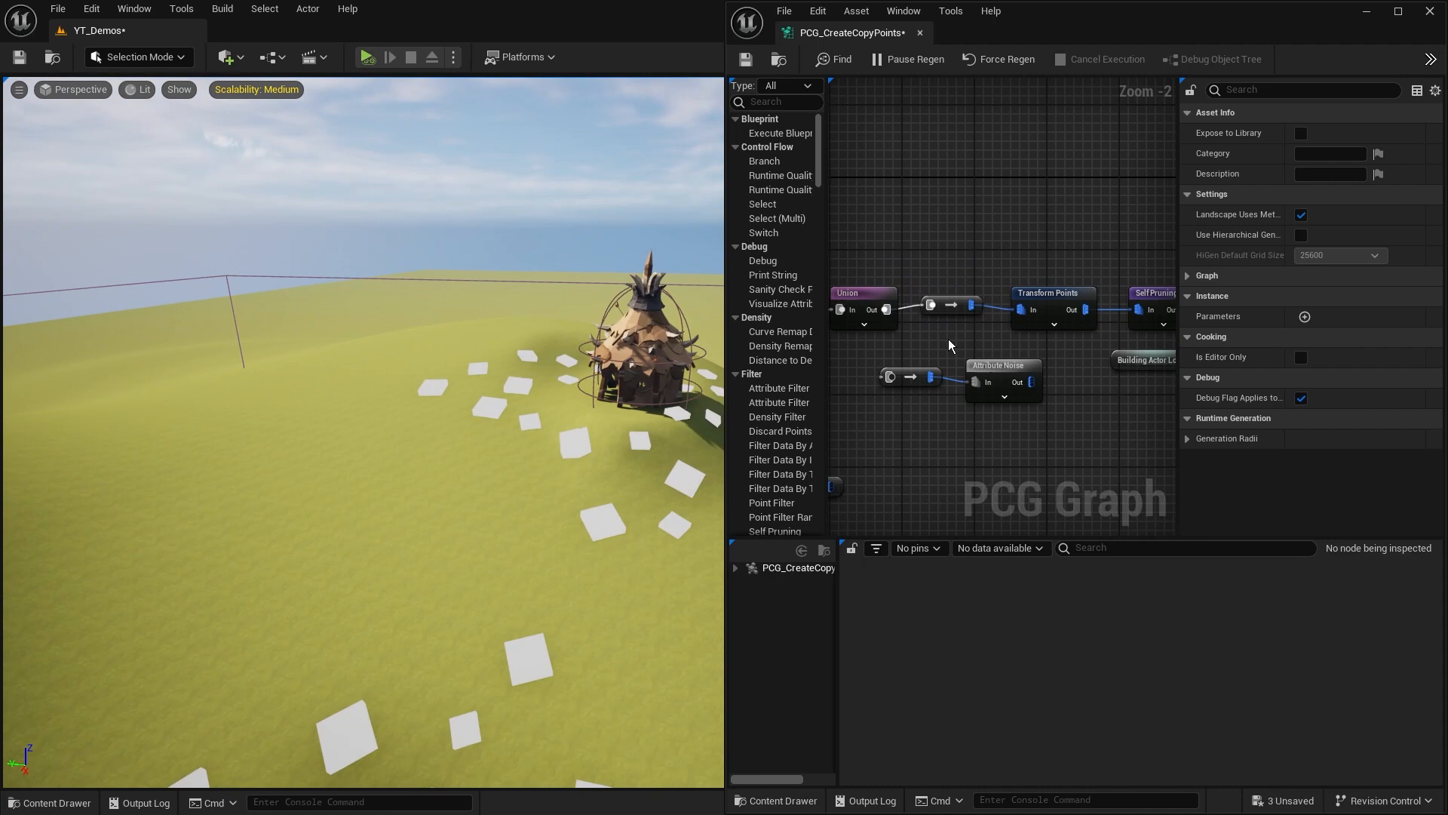
pyautogui.click(1003, 379)
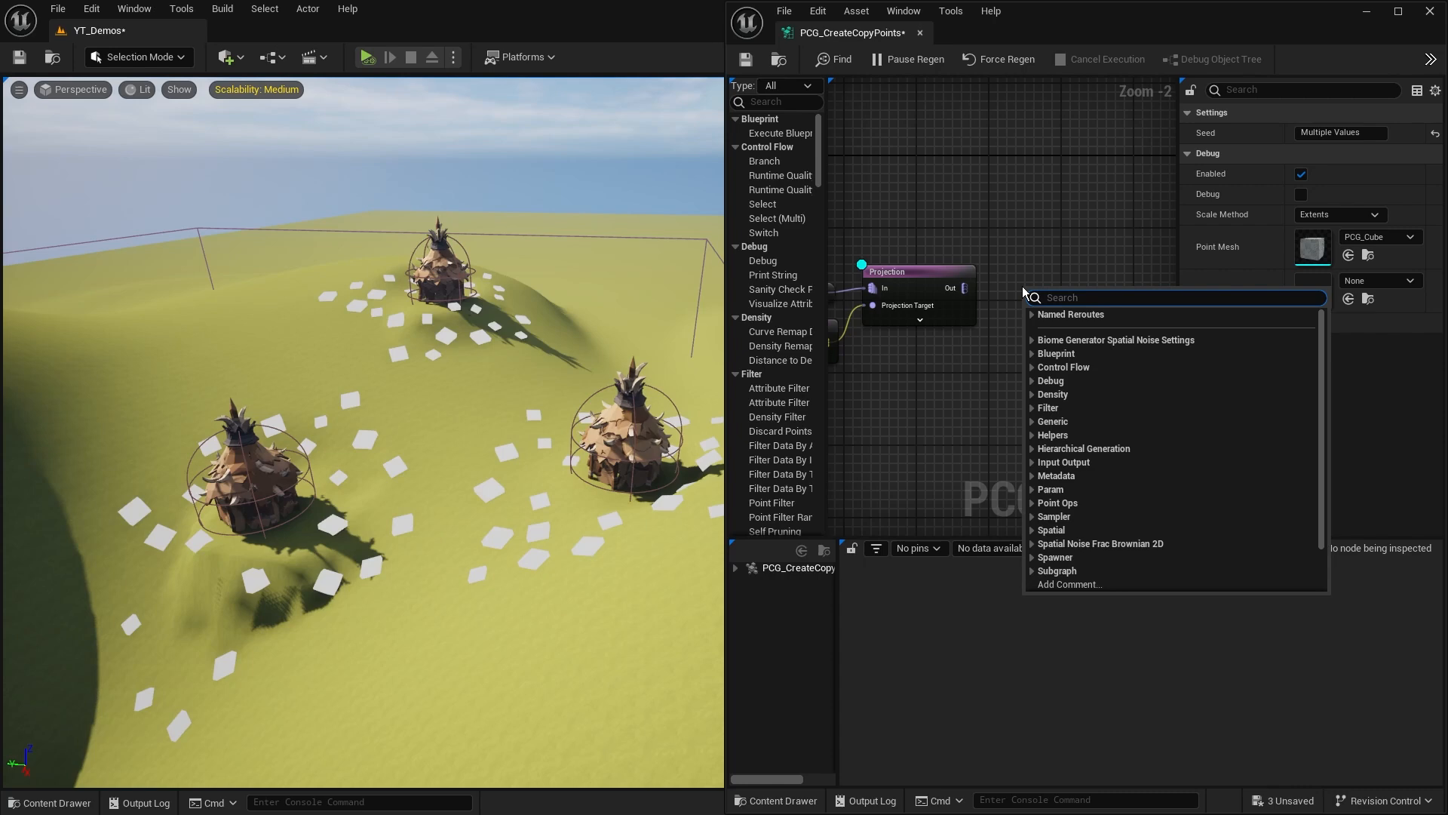
# - Search 'dista' to place a Distance node next to the Projection node
pyautogui.write('dista')
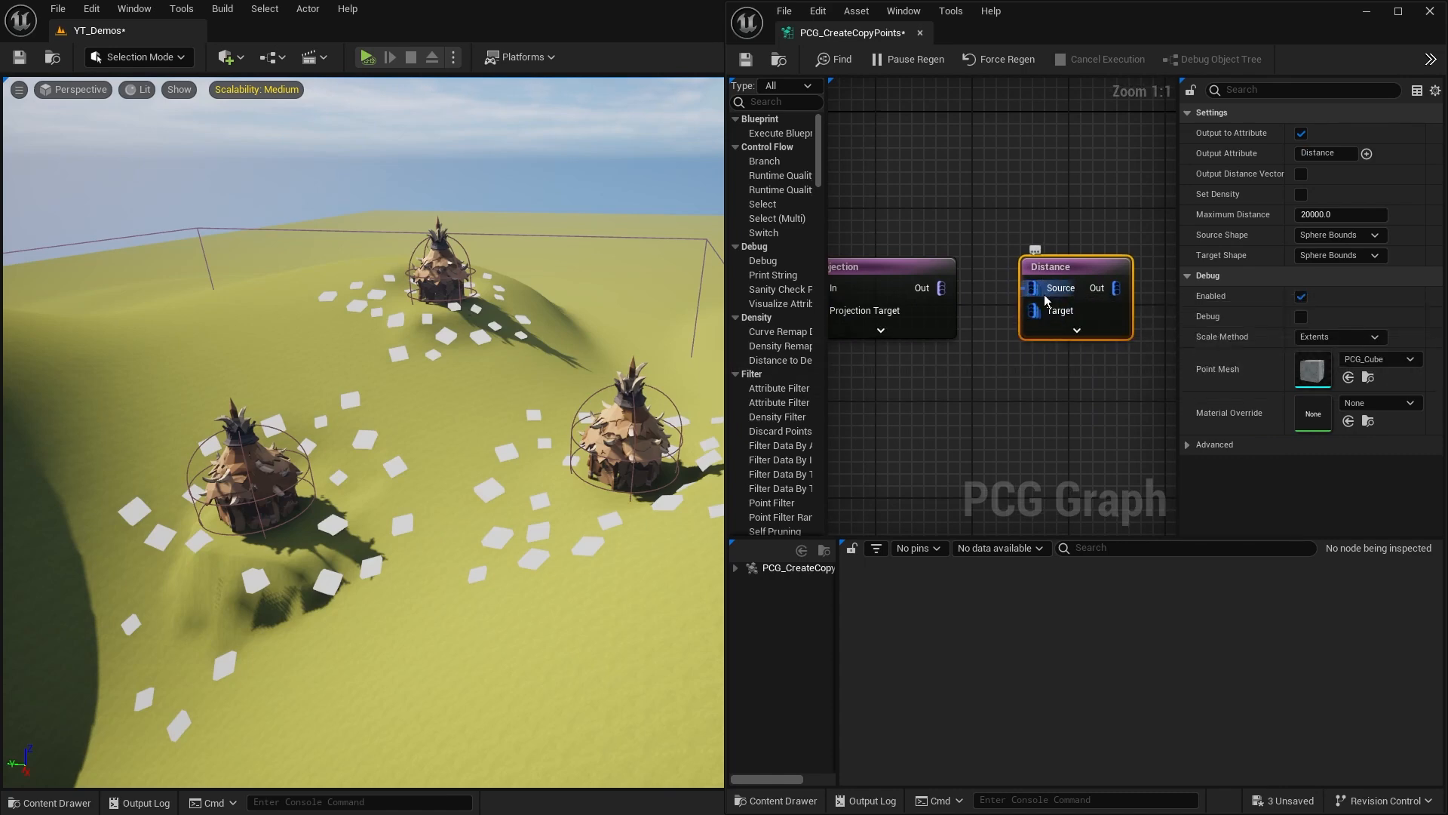
pyautogui.moveTo(1038, 311)
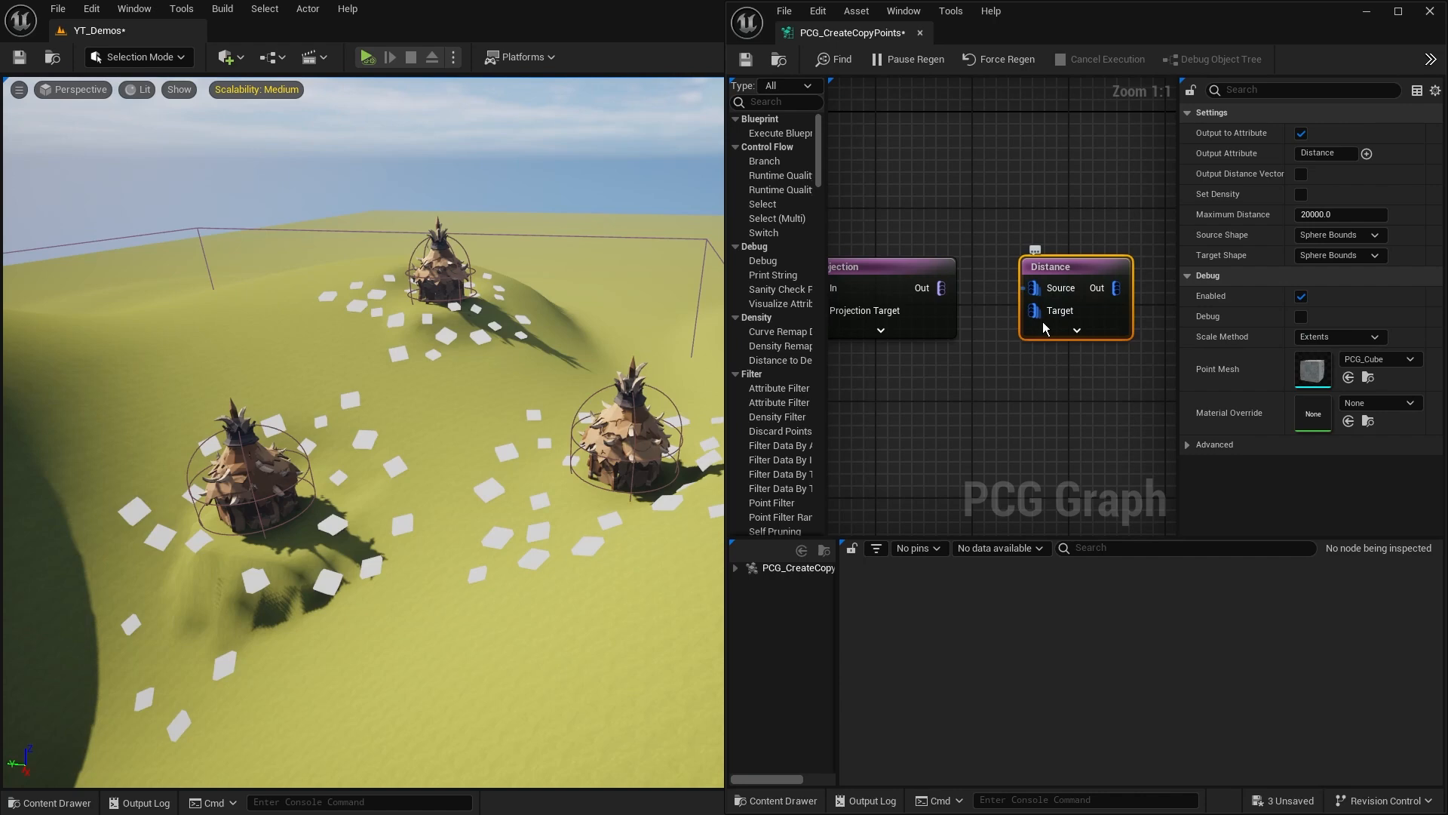
pyautogui.moveTo(1041, 311)
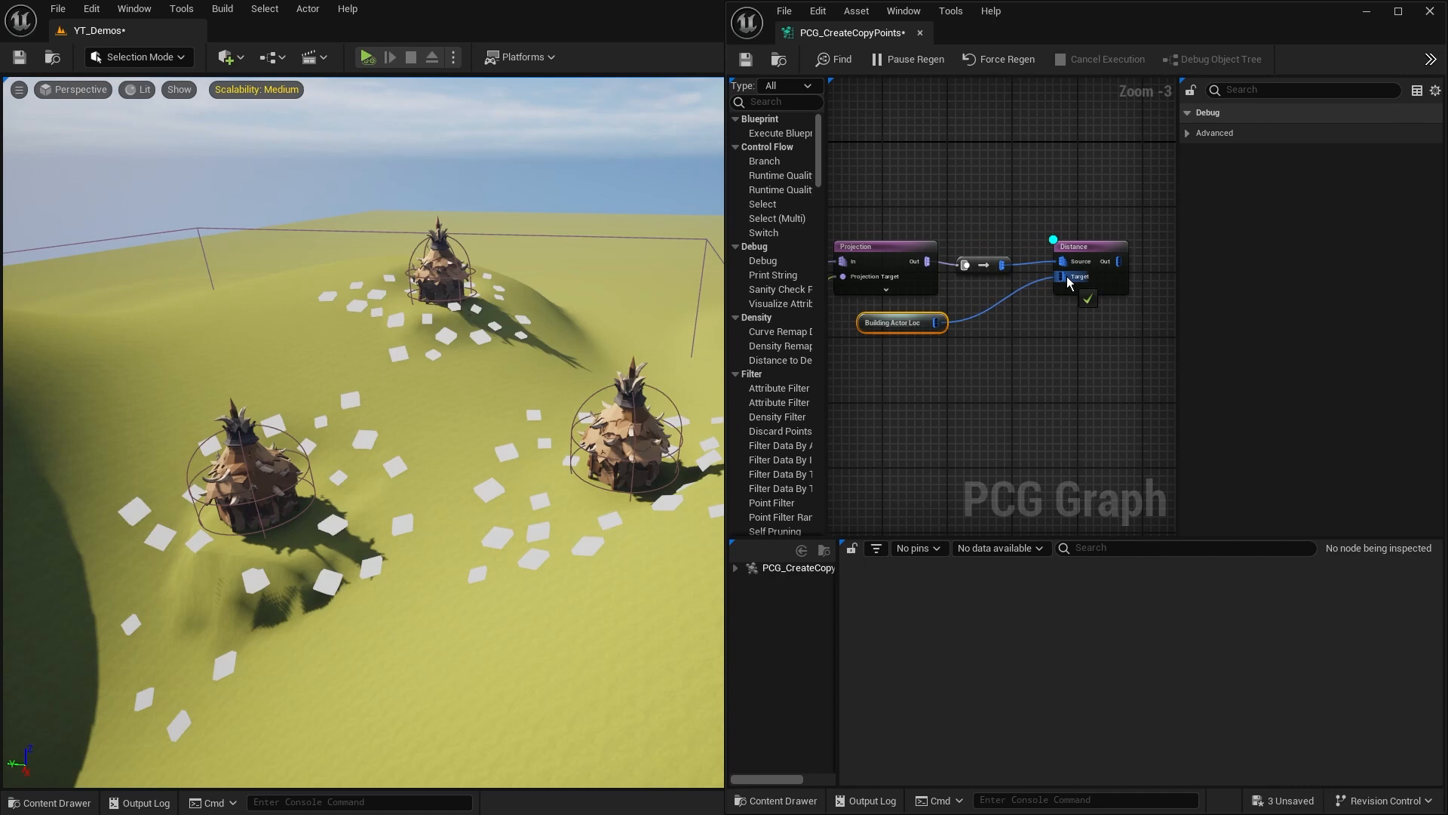
# - Wire Building Actor Loc to the Distance node's Target and enable Set Density
pyautogui.moveTo(892, 323); pyautogui.dragTo(979, 297)
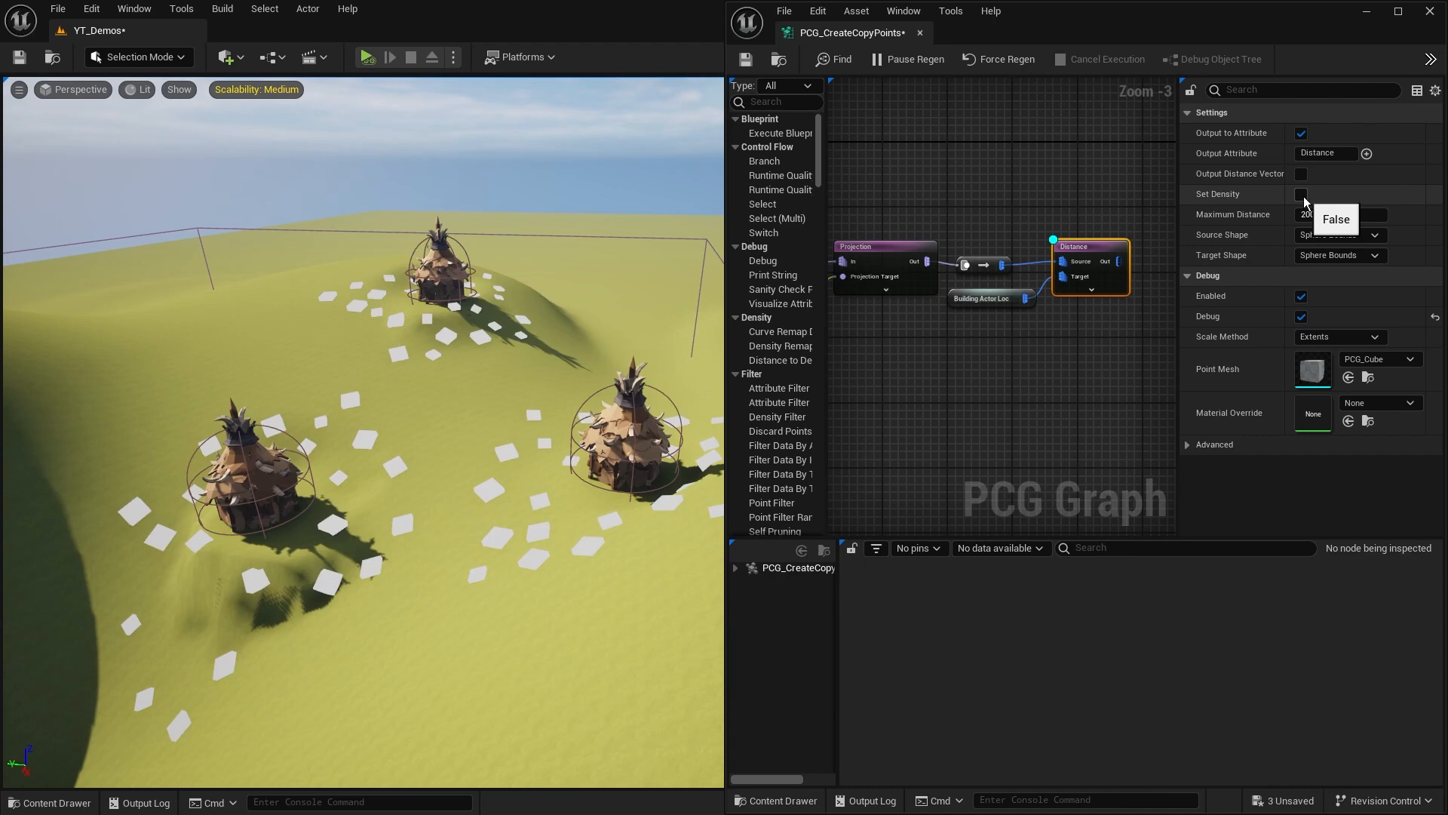
pyautogui.click(1302, 195)
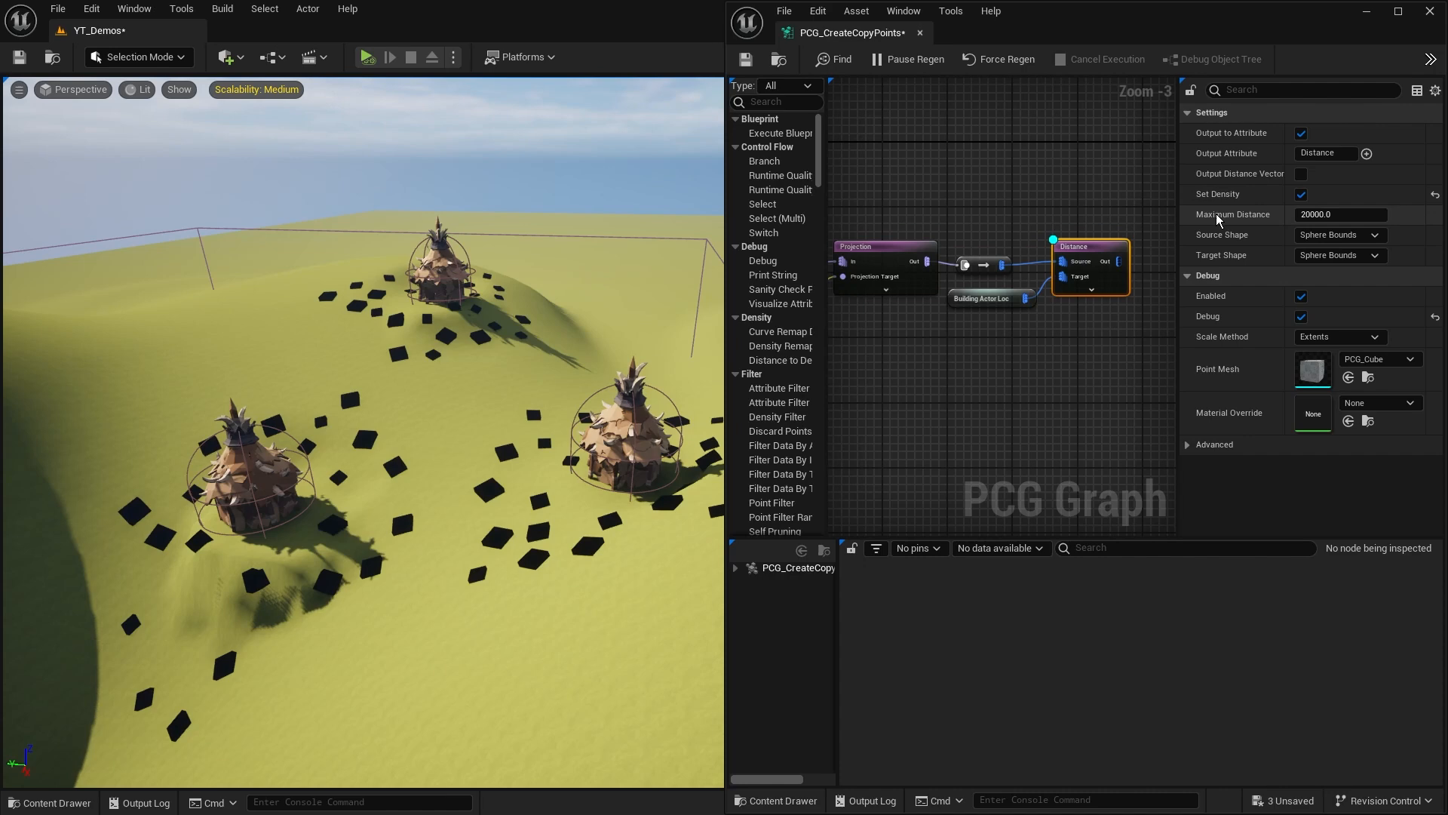
# - Begin editing the Distance node's Maximum Distance field, currently 20000
pyautogui.click(1340, 215)
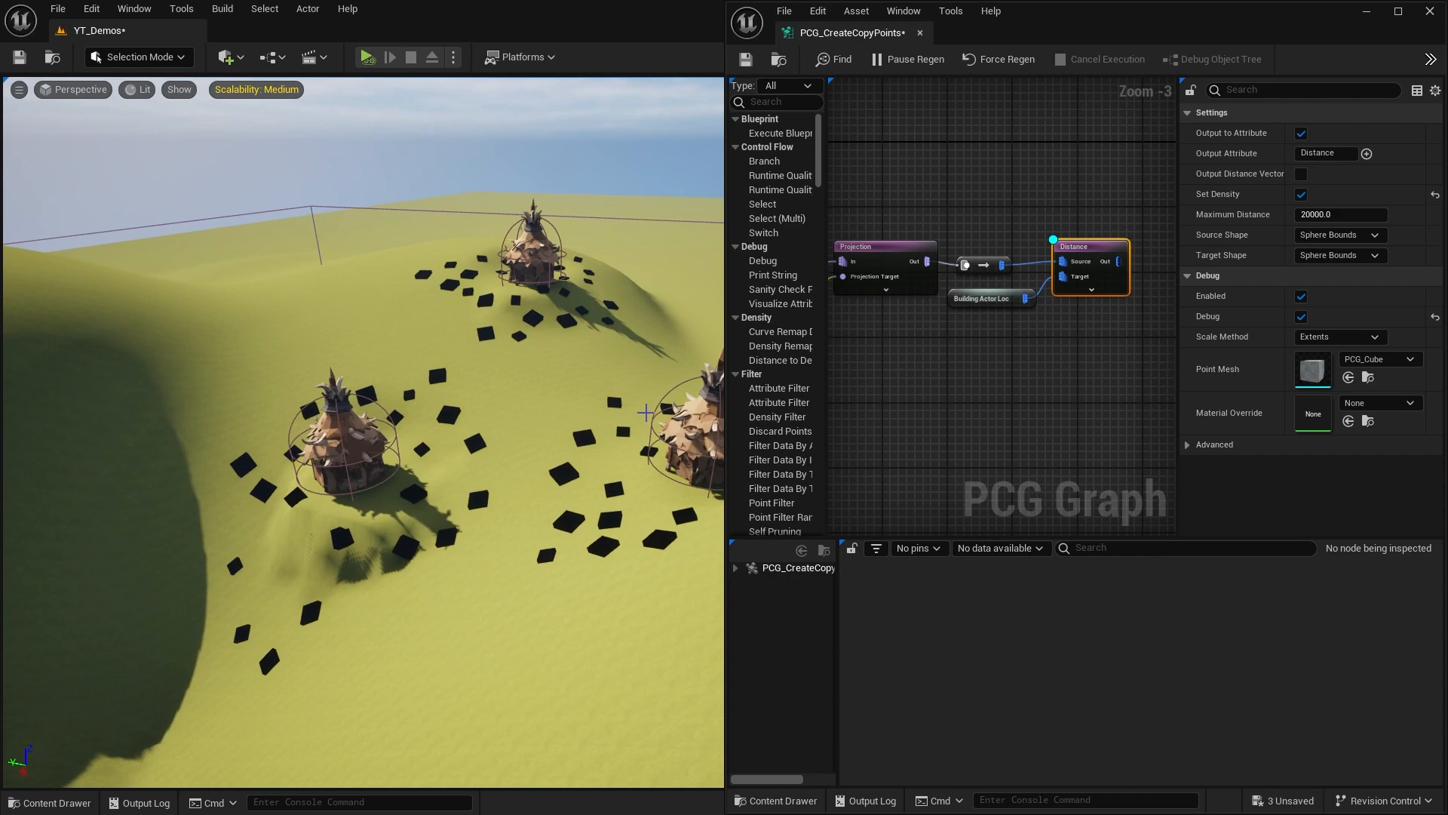
pyautogui.click(1339, 214)
pyautogui.write('2000')
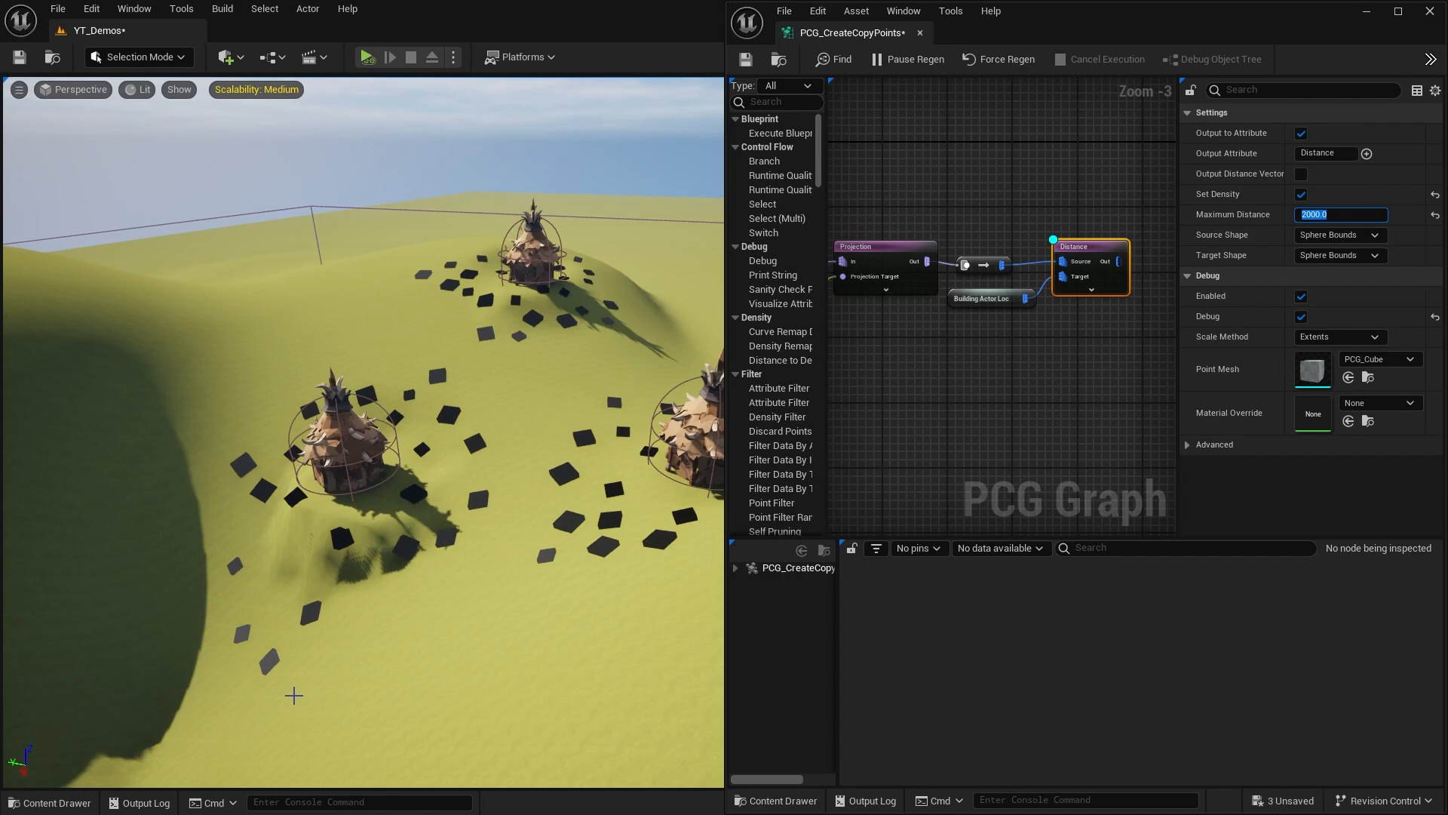
pyautogui.moveTo(465, 336)
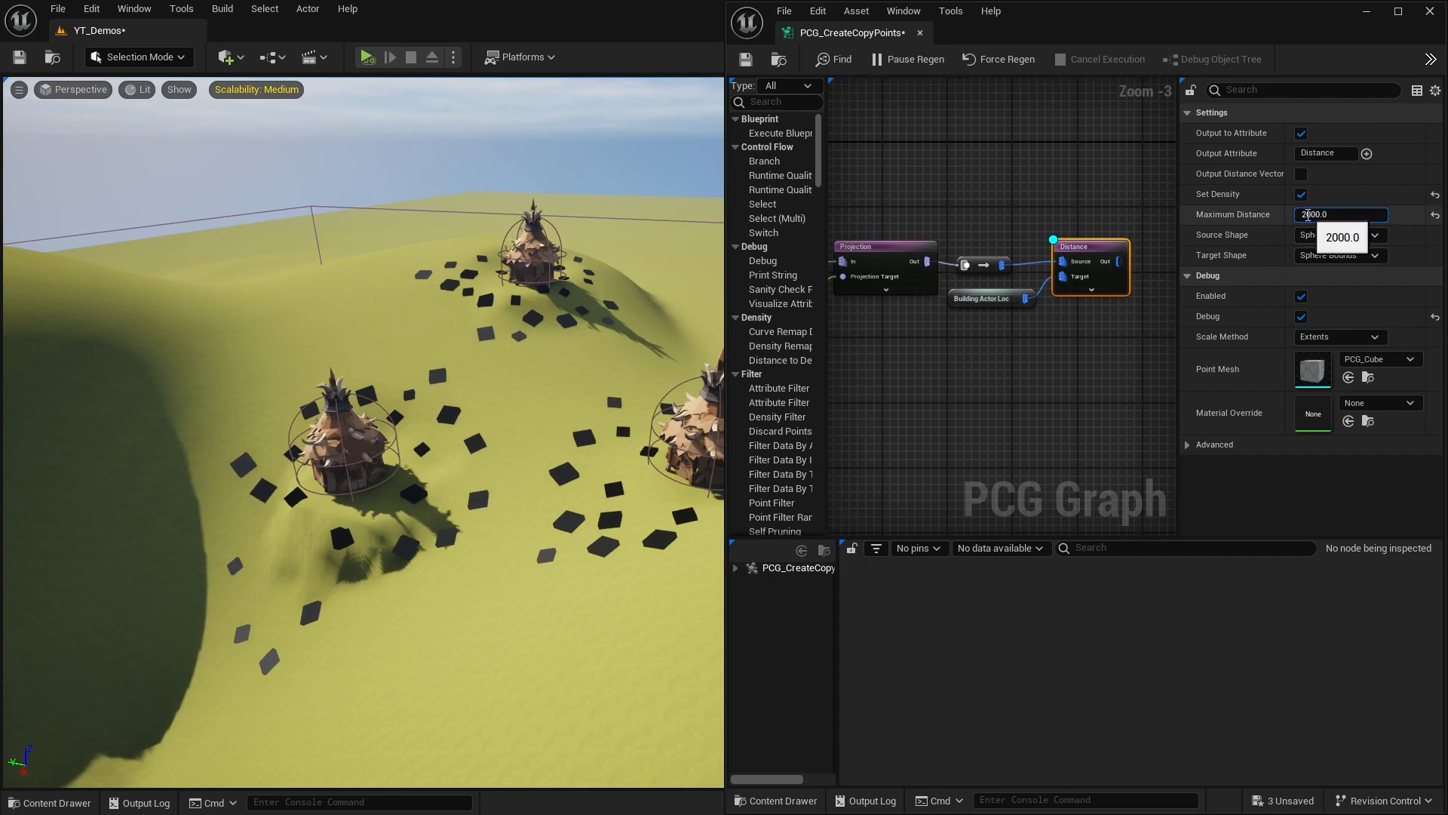
# - Lower the Distance node's maximum distance to 1000, then to 800
pyautogui.write('1000.0')
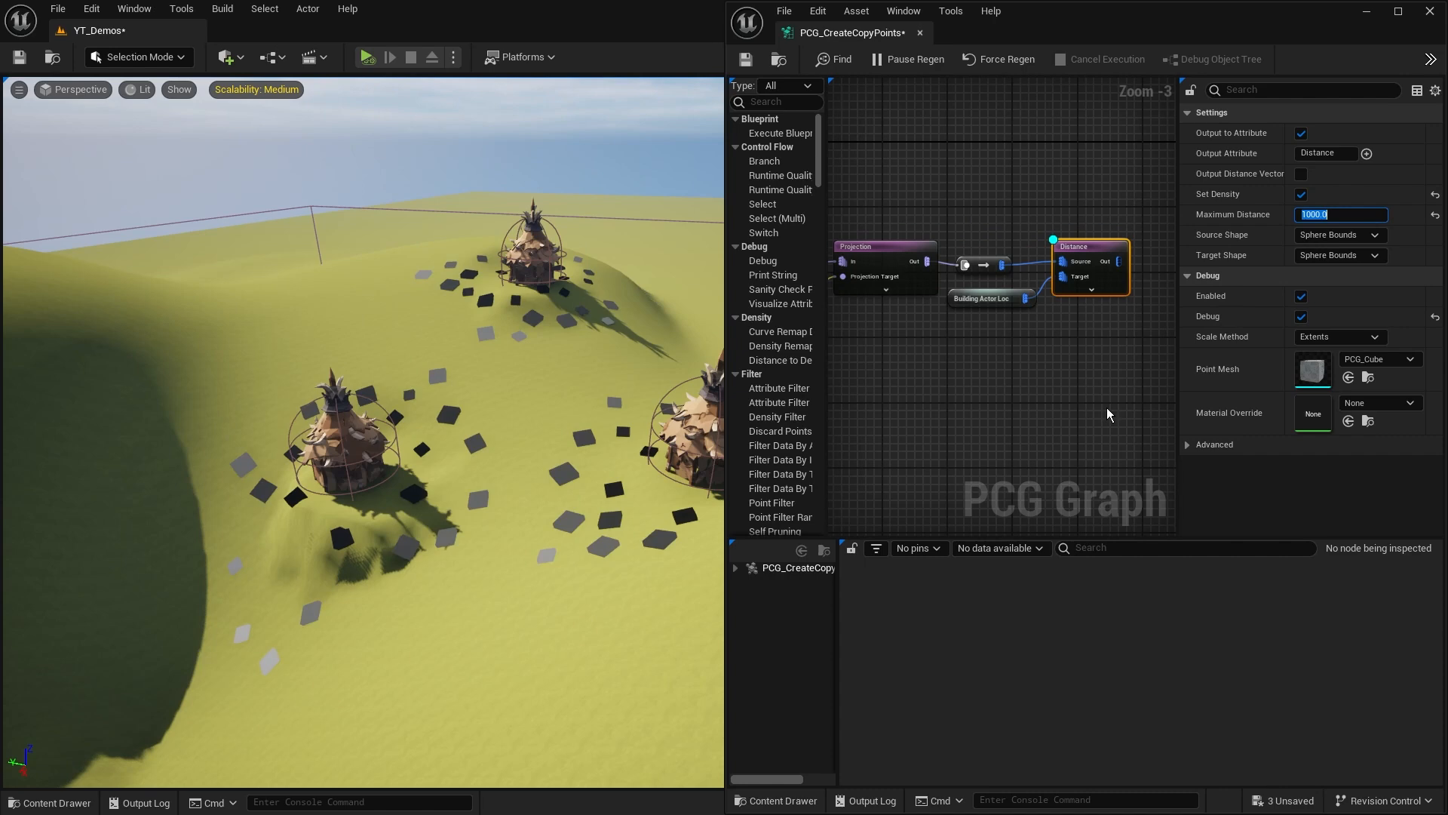
pyautogui.moveTo(244, 642)
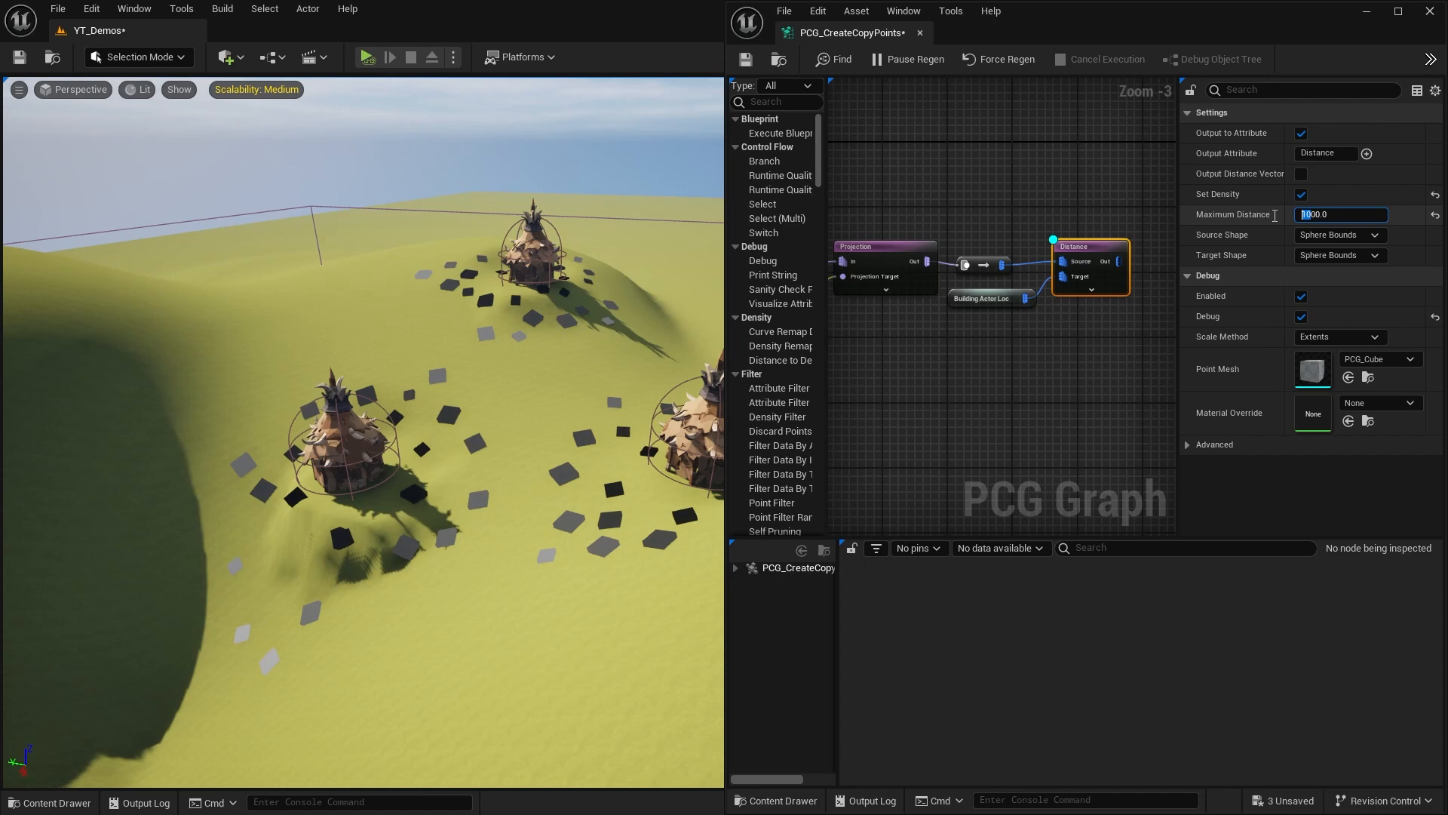
pyautogui.write('800.0')
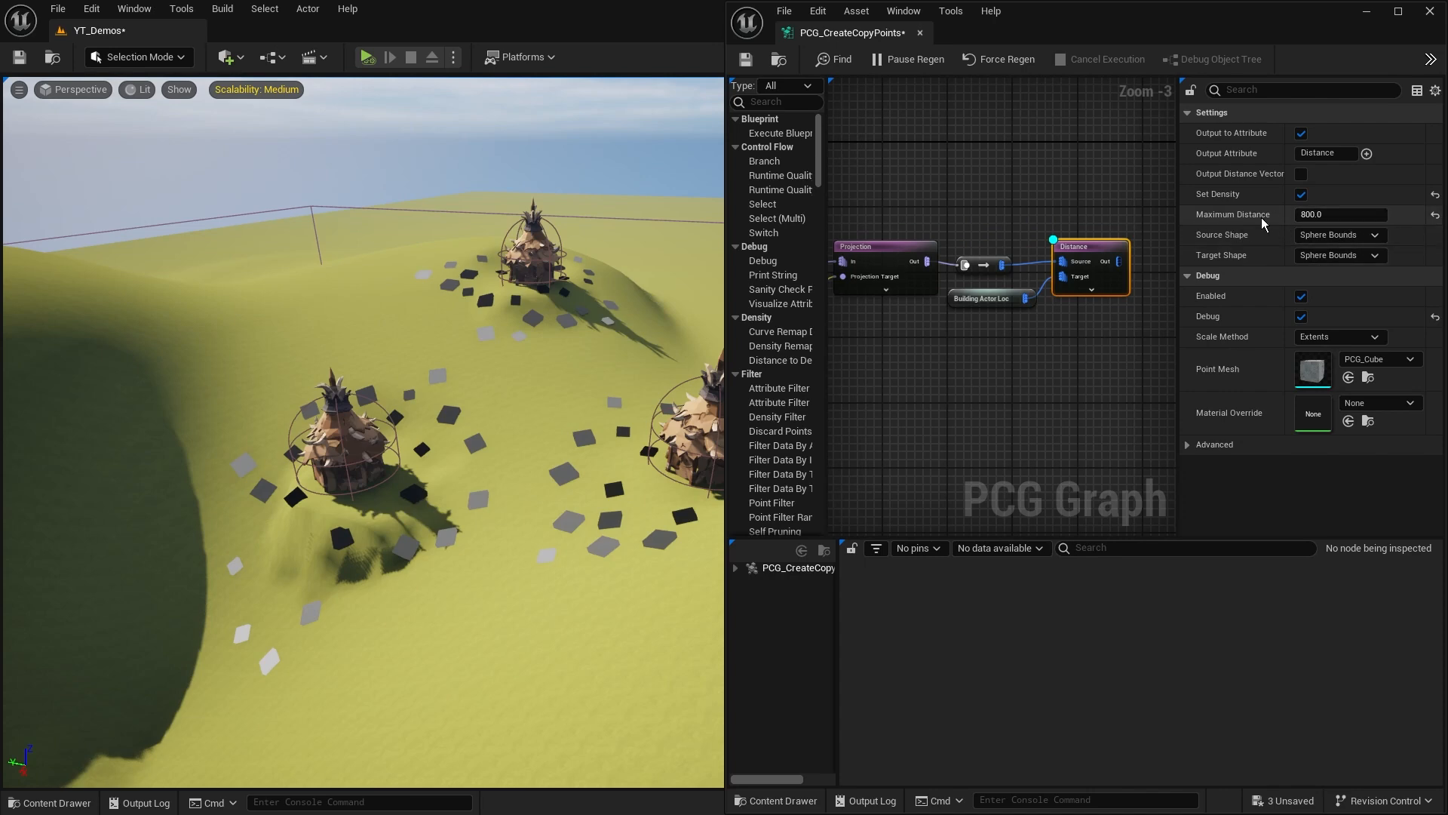
pyautogui.moveTo(1047, 222)
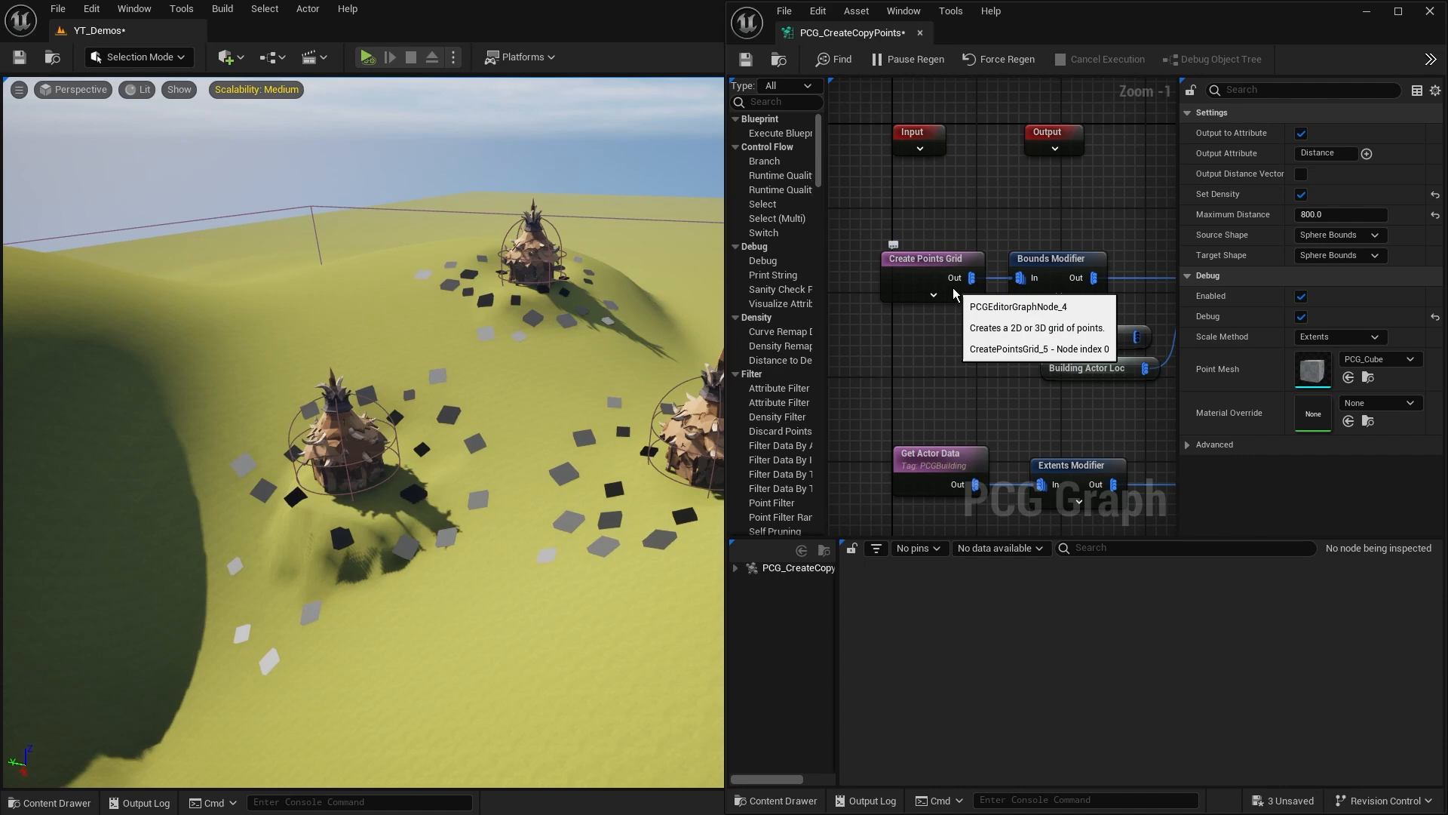
# - Review the Create Points Grid settings, then select the Distance node to show its Details
pyautogui.click(931, 258)
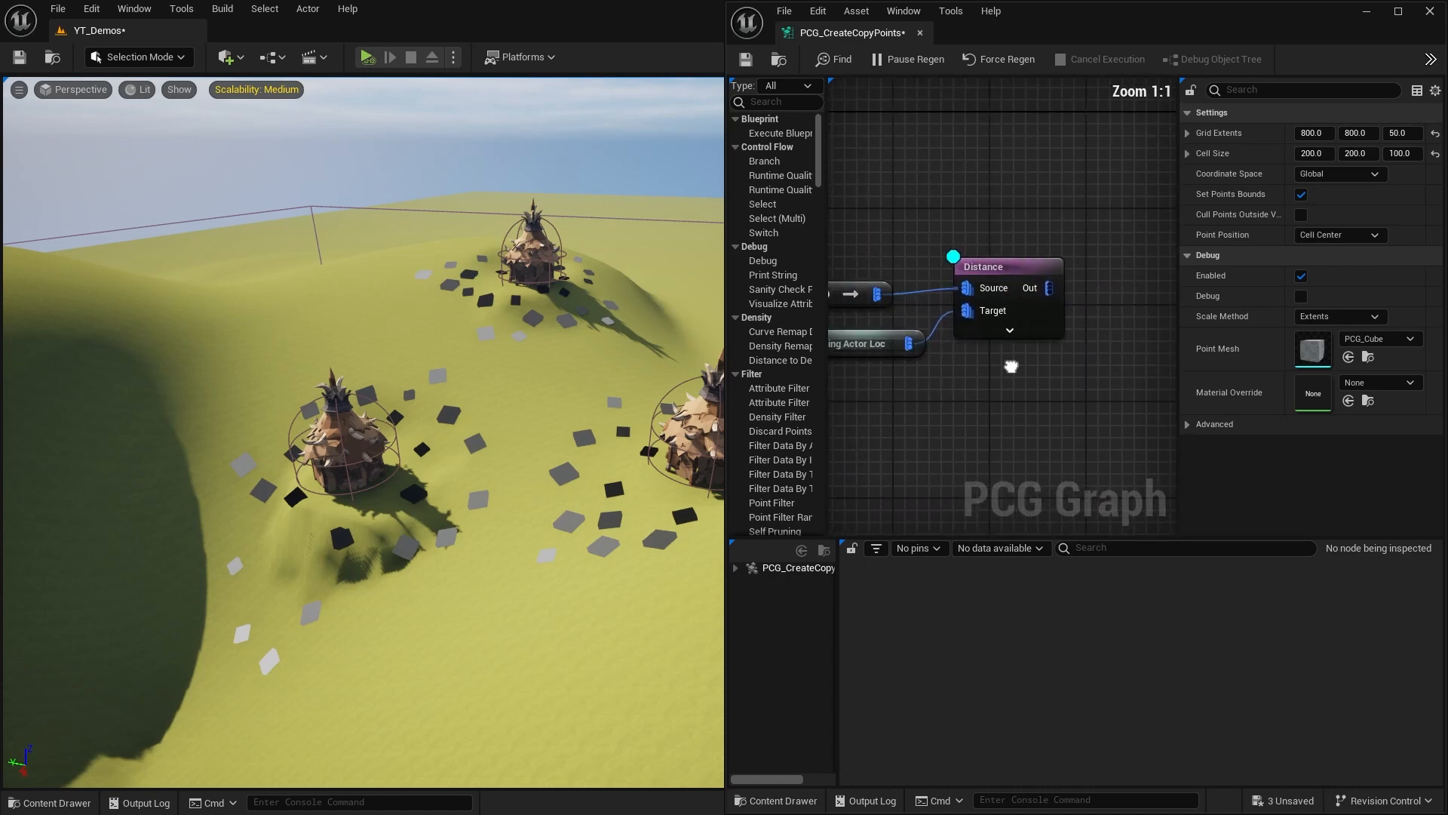
pyautogui.scroll(-3)
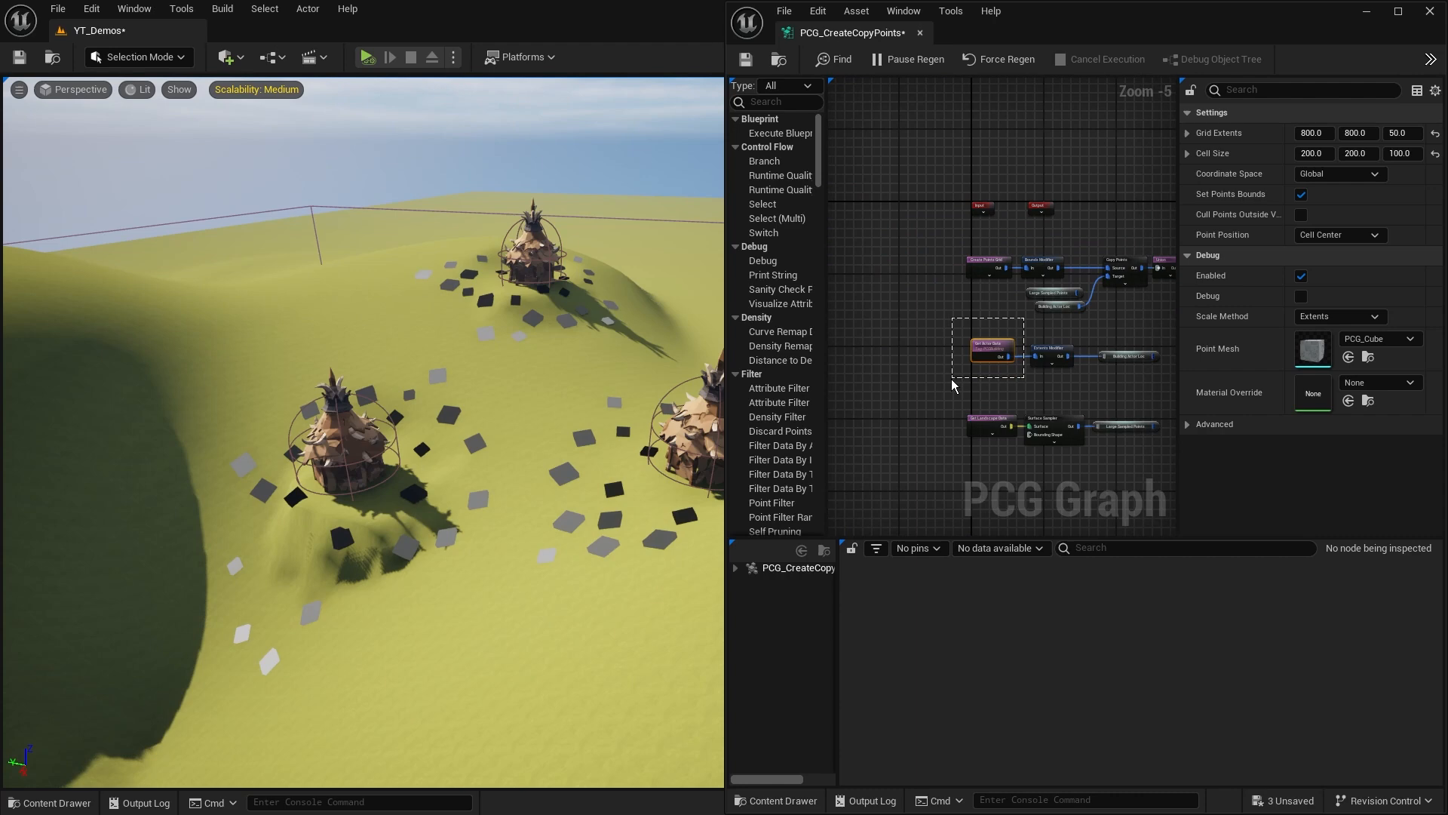
pyautogui.click(981, 265)
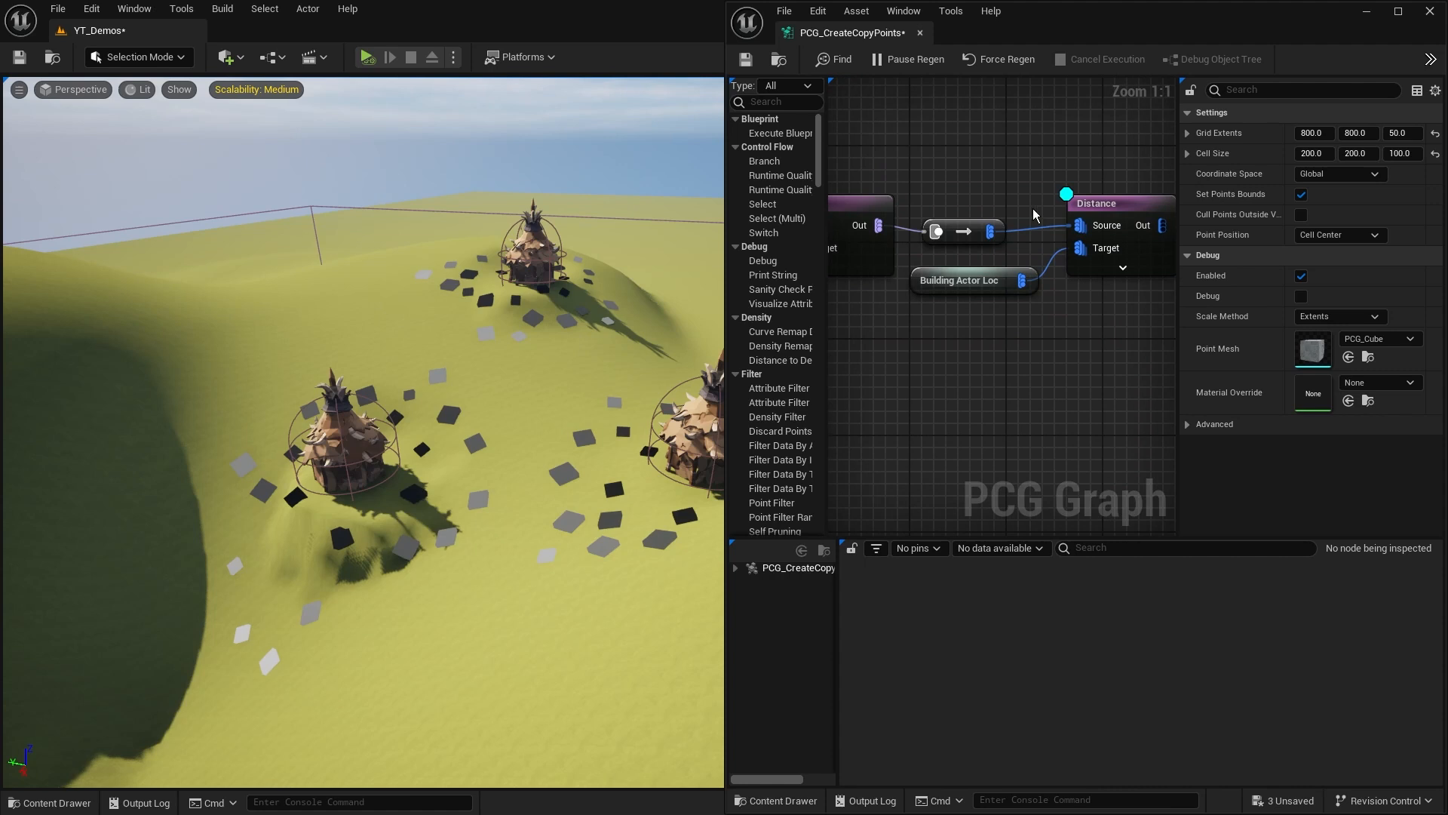
pyautogui.moveTo(1035, 215); pyautogui.dragTo(971, 326)
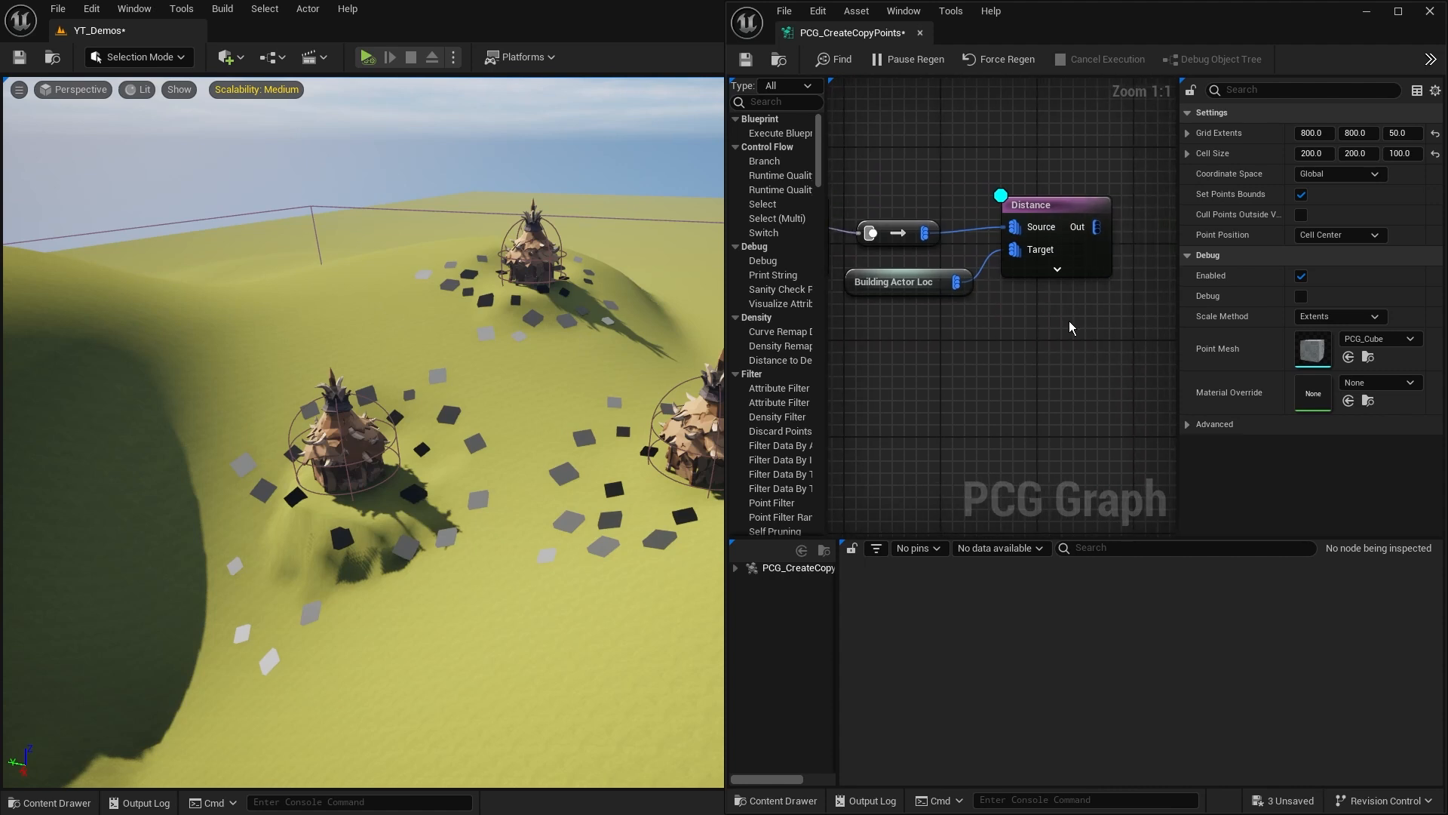
pyautogui.click(1053, 204)
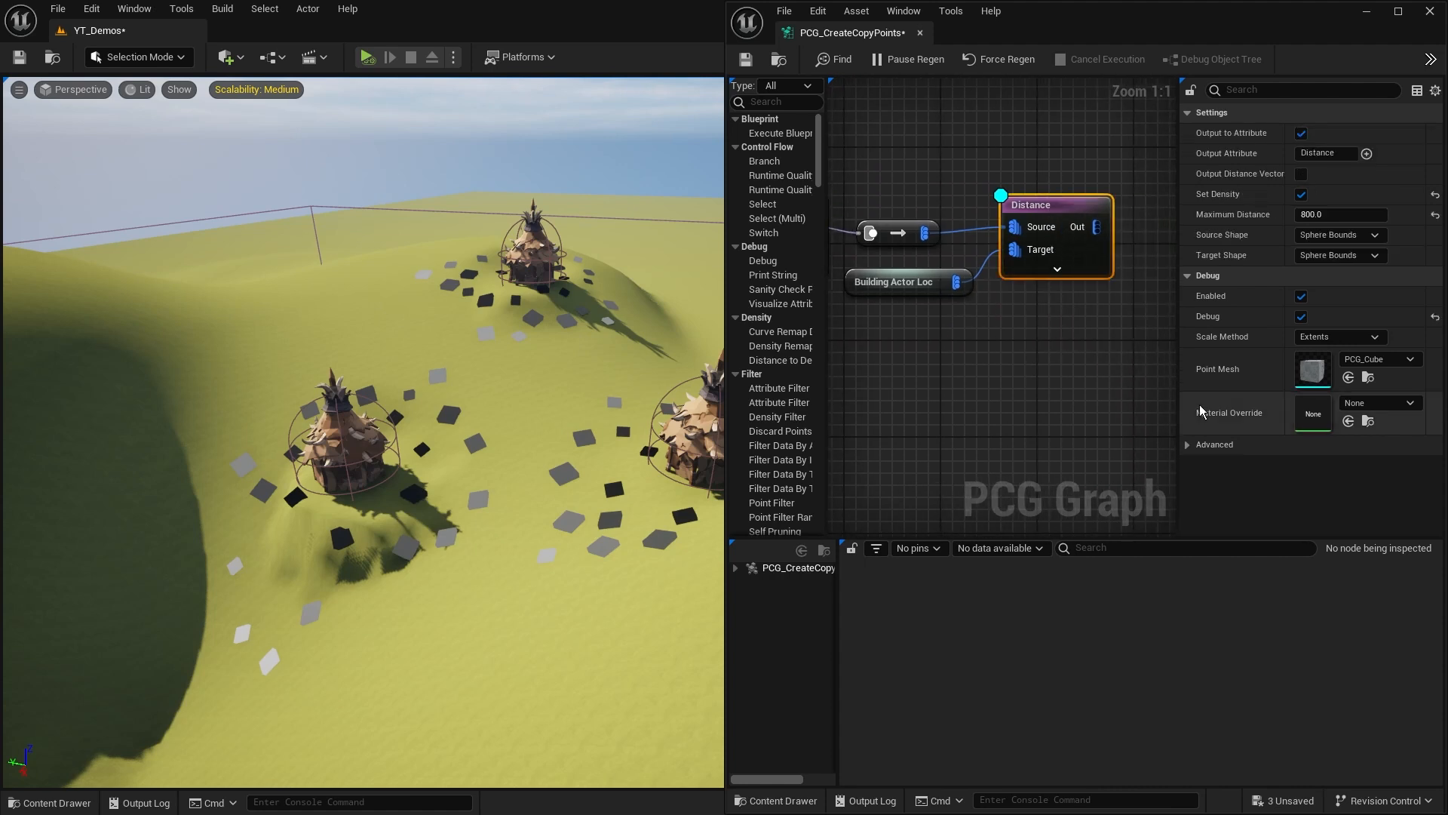
# - Inspect the Distance node's Out pin data and scroll to the per-point Distance column
pyautogui.click(1095, 226)
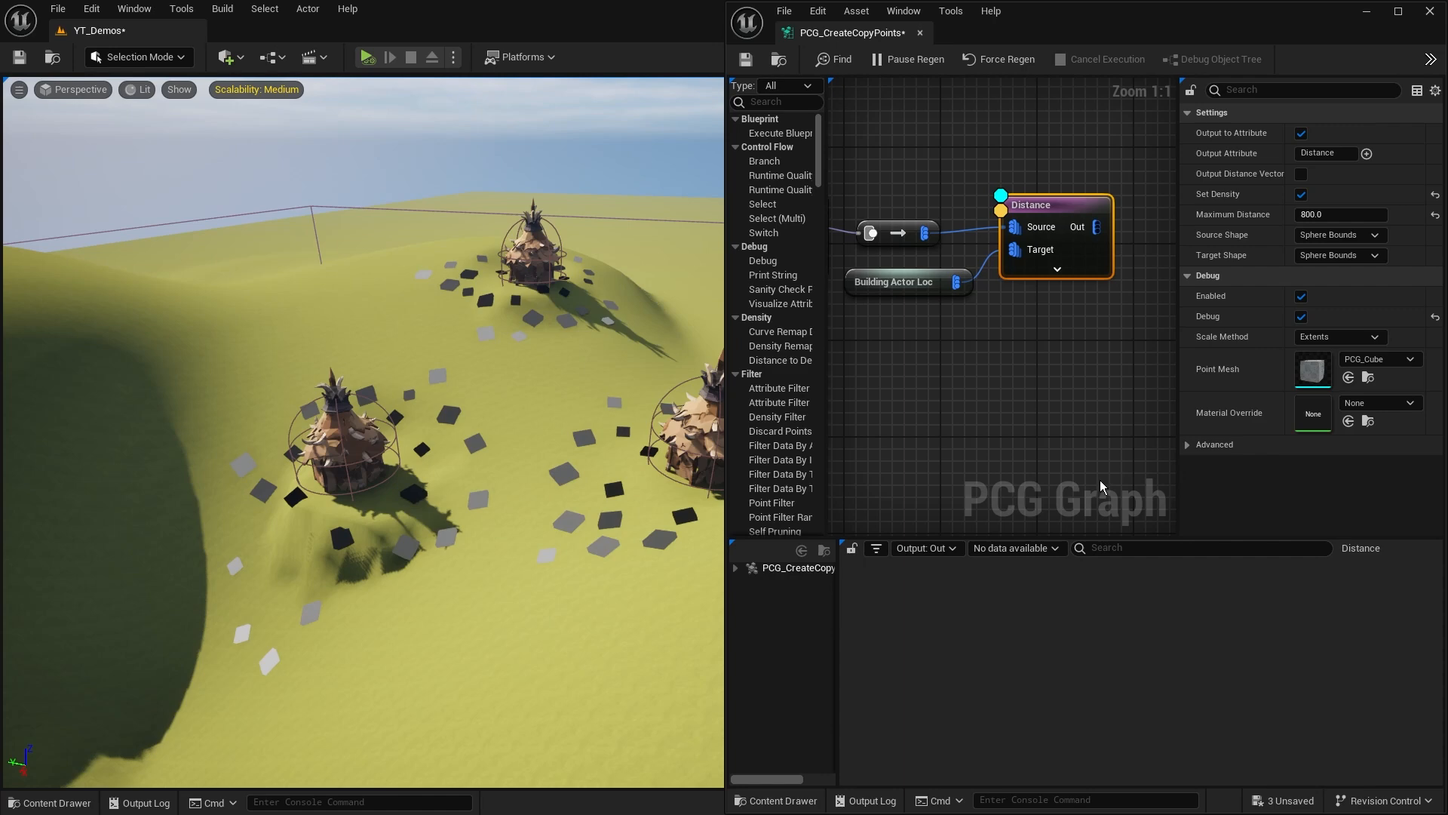
pyautogui.moveTo(866, 575)
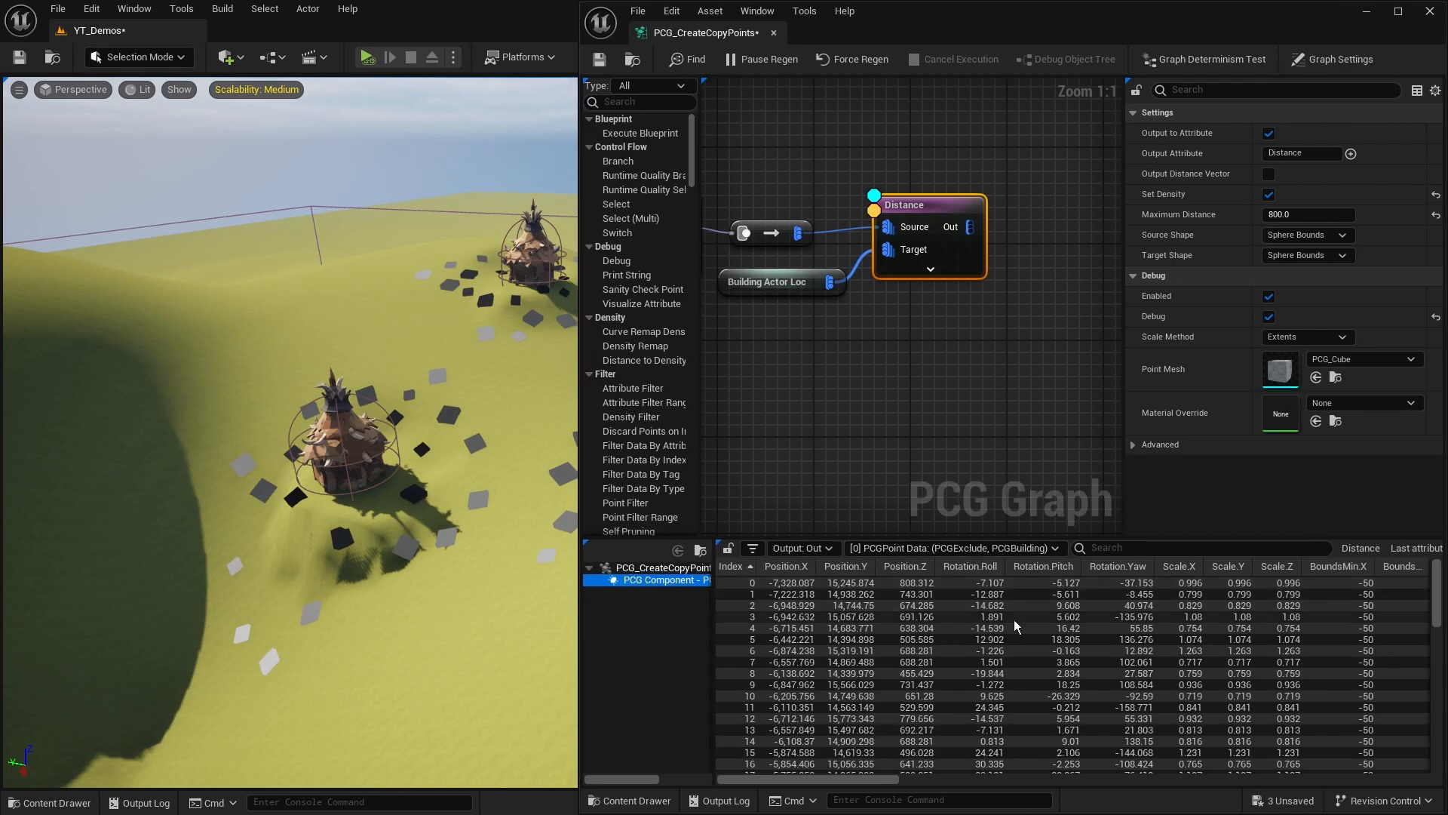
pyautogui.hscroll(3)
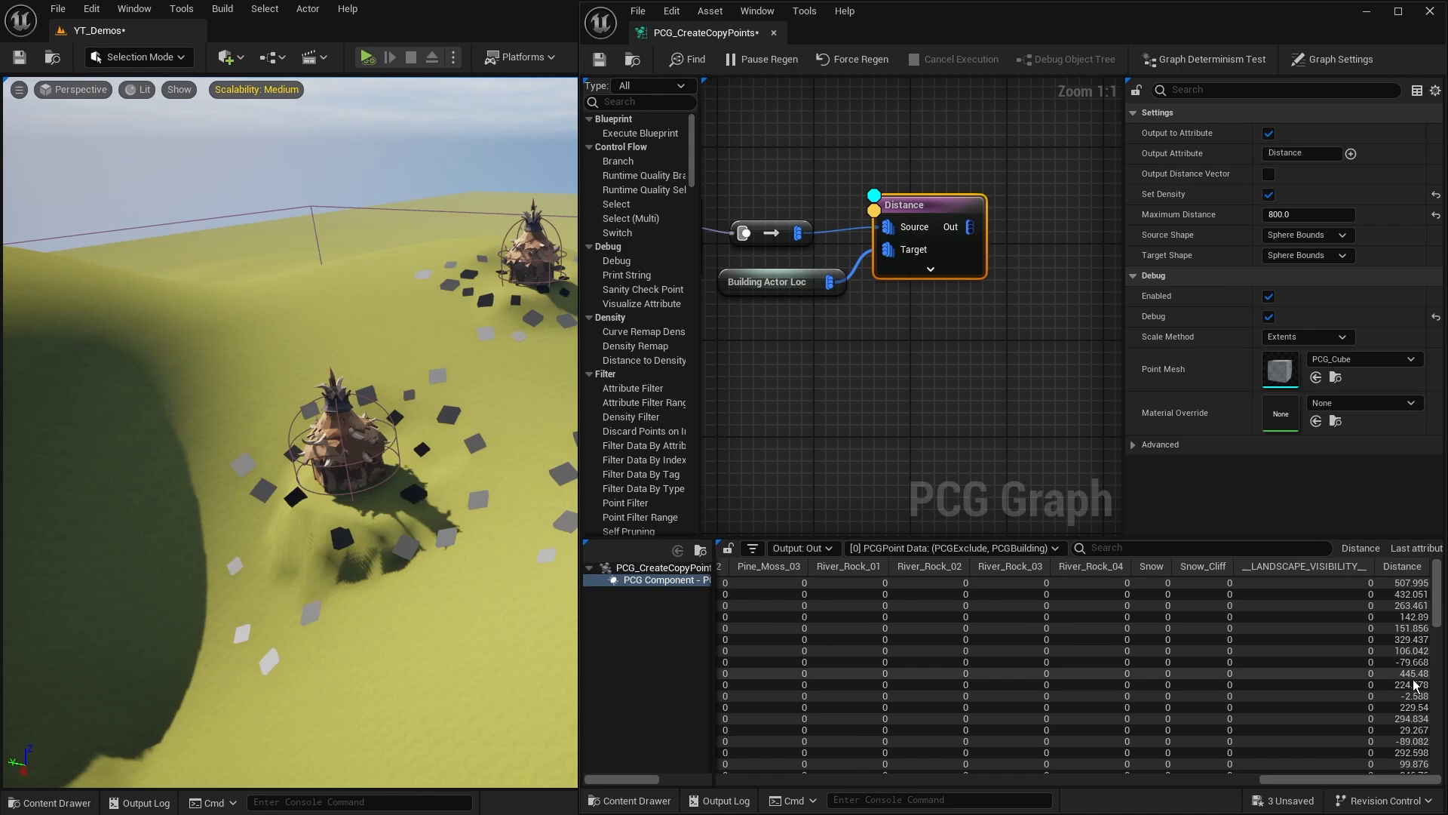
pyautogui.scroll(-3)
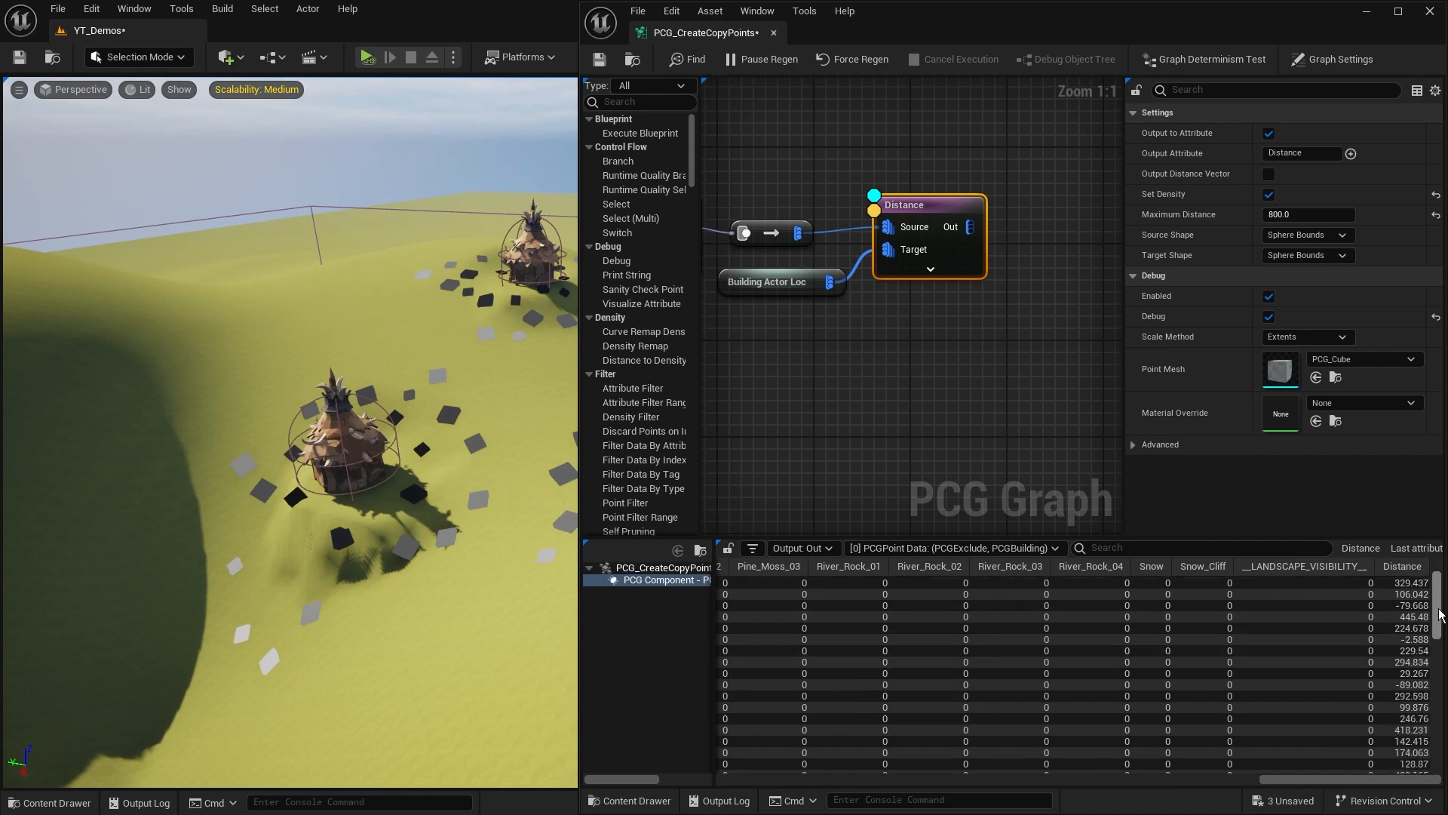
pyautogui.scroll(-3)
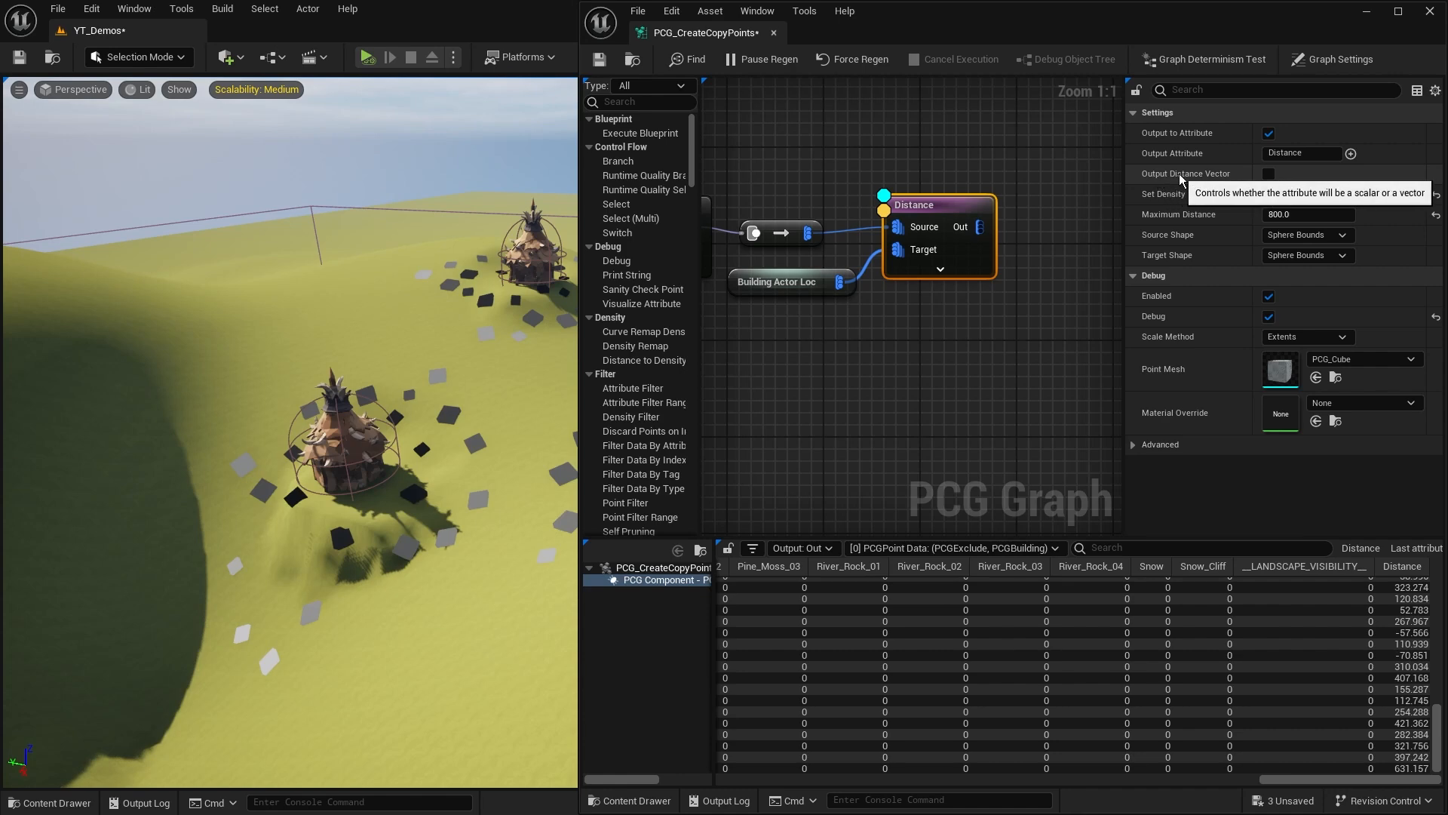
pyautogui.moveTo(1418, 610)
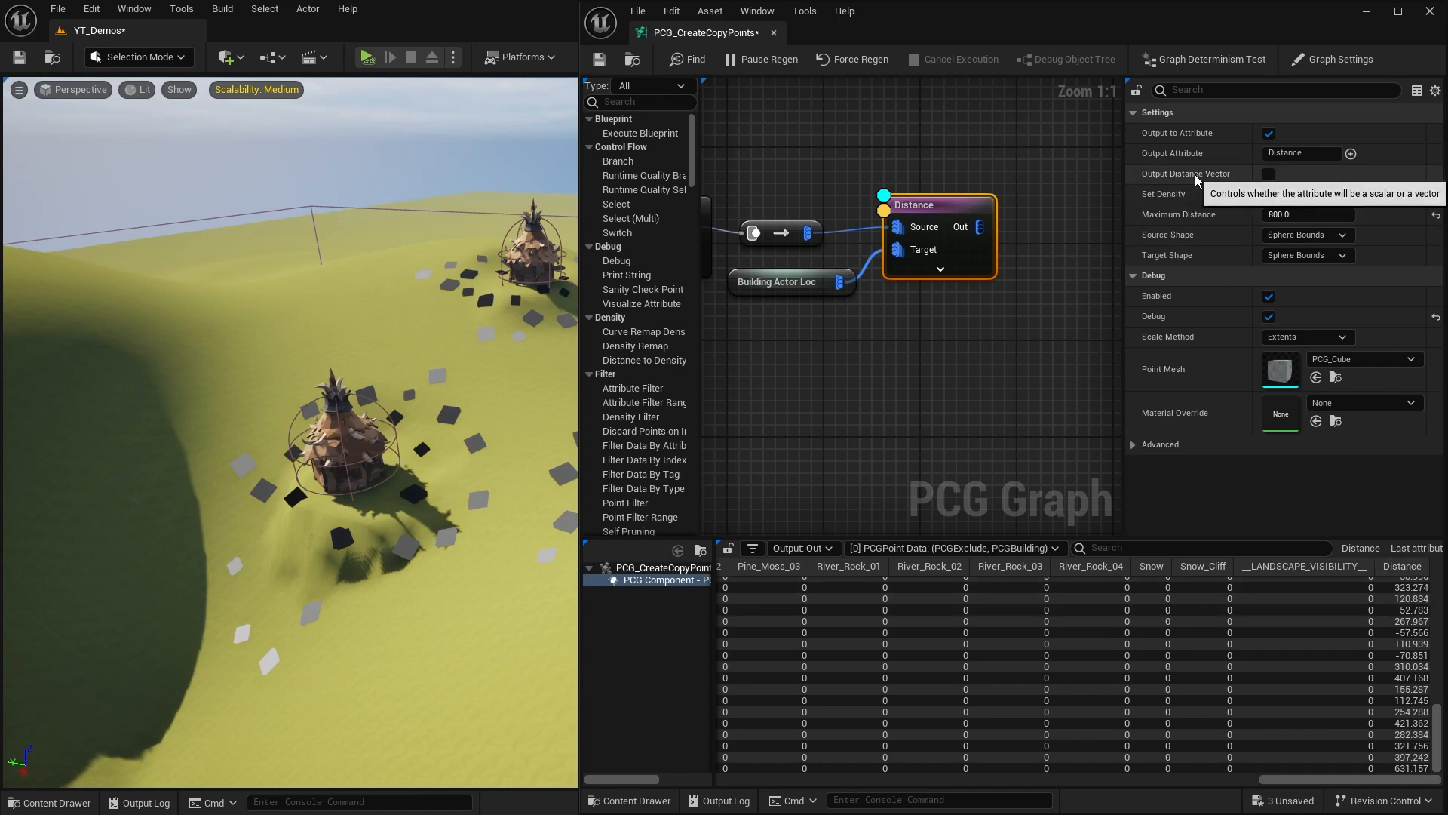
pyautogui.moveTo(1347, 530)
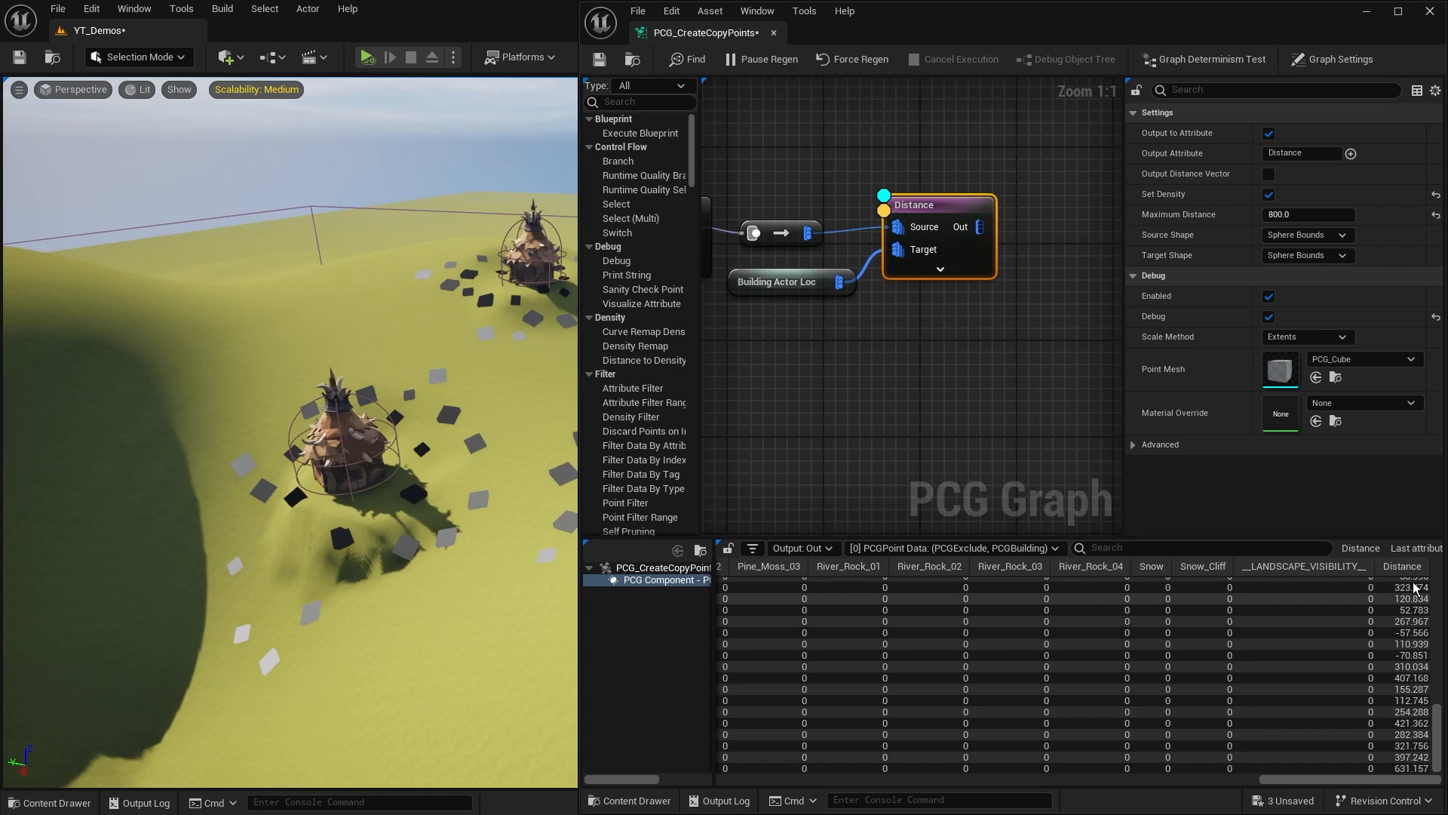
pyautogui.moveTo(1414, 599)
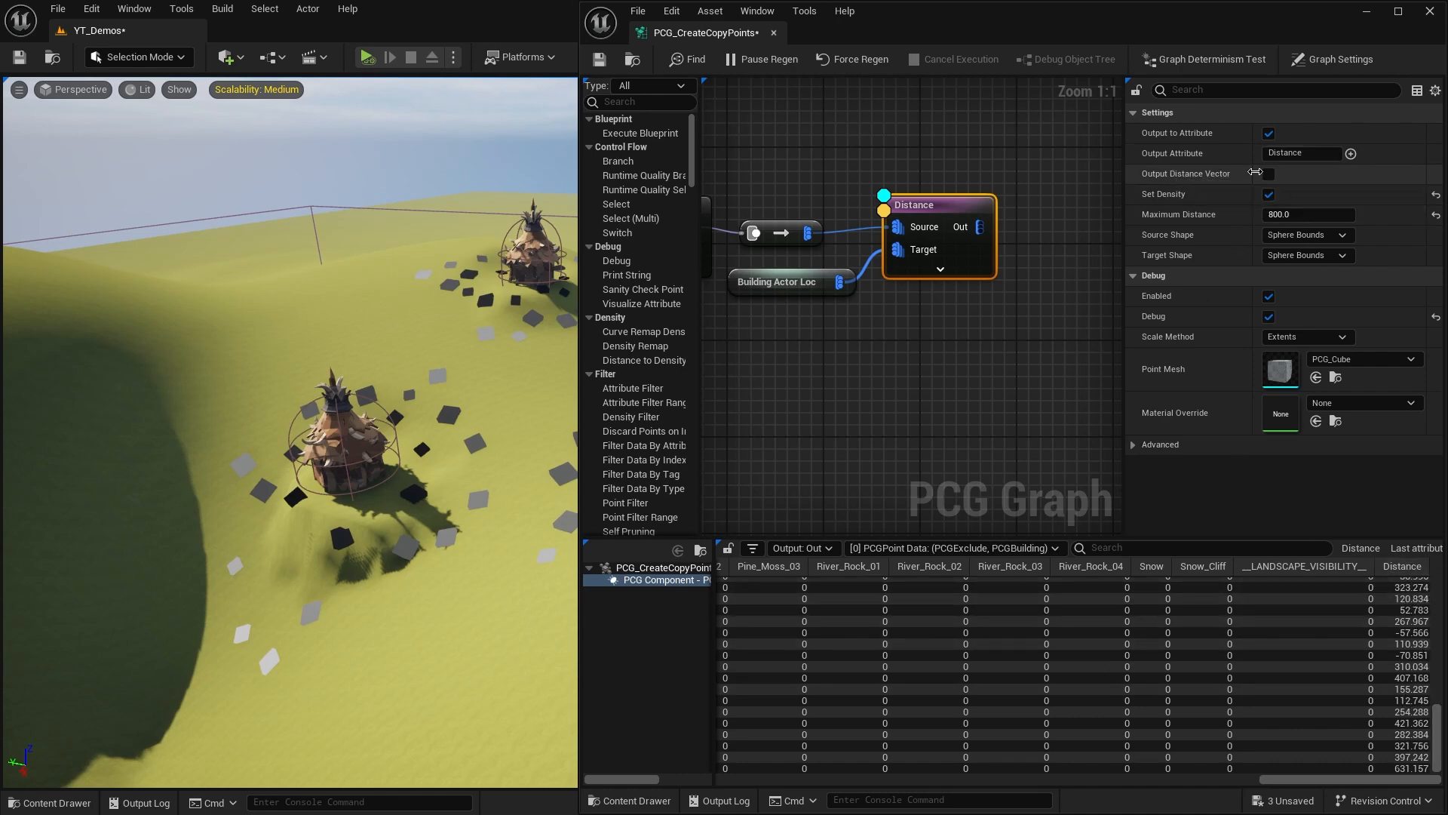
# - Enable Output Distance Vector so points gain Distance.X, Distance.Y and Distance.Z attributes
pyautogui.click(1269, 173)
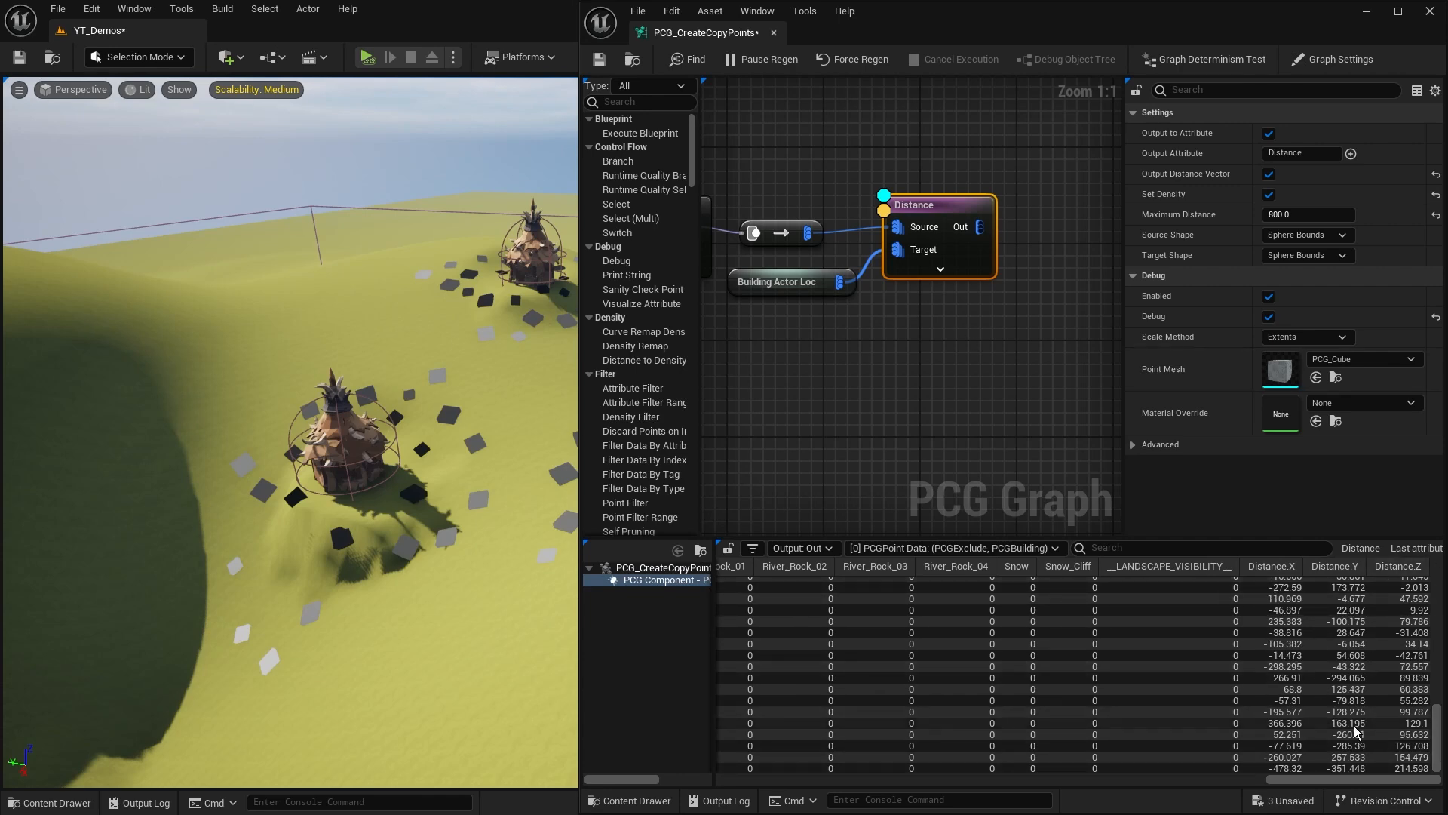
pyautogui.moveTo(866, 308)
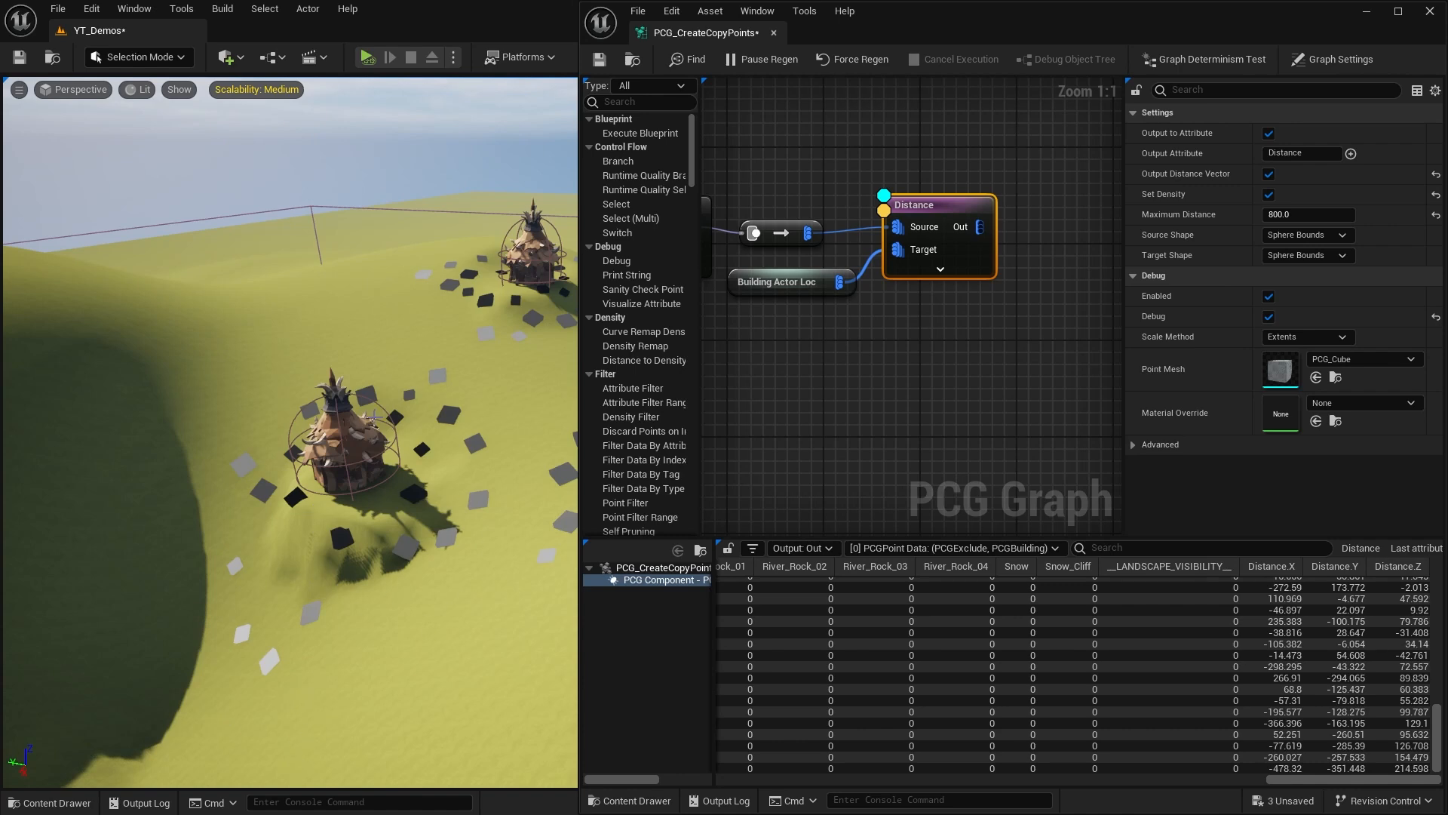
pyautogui.moveTo(361, 454)
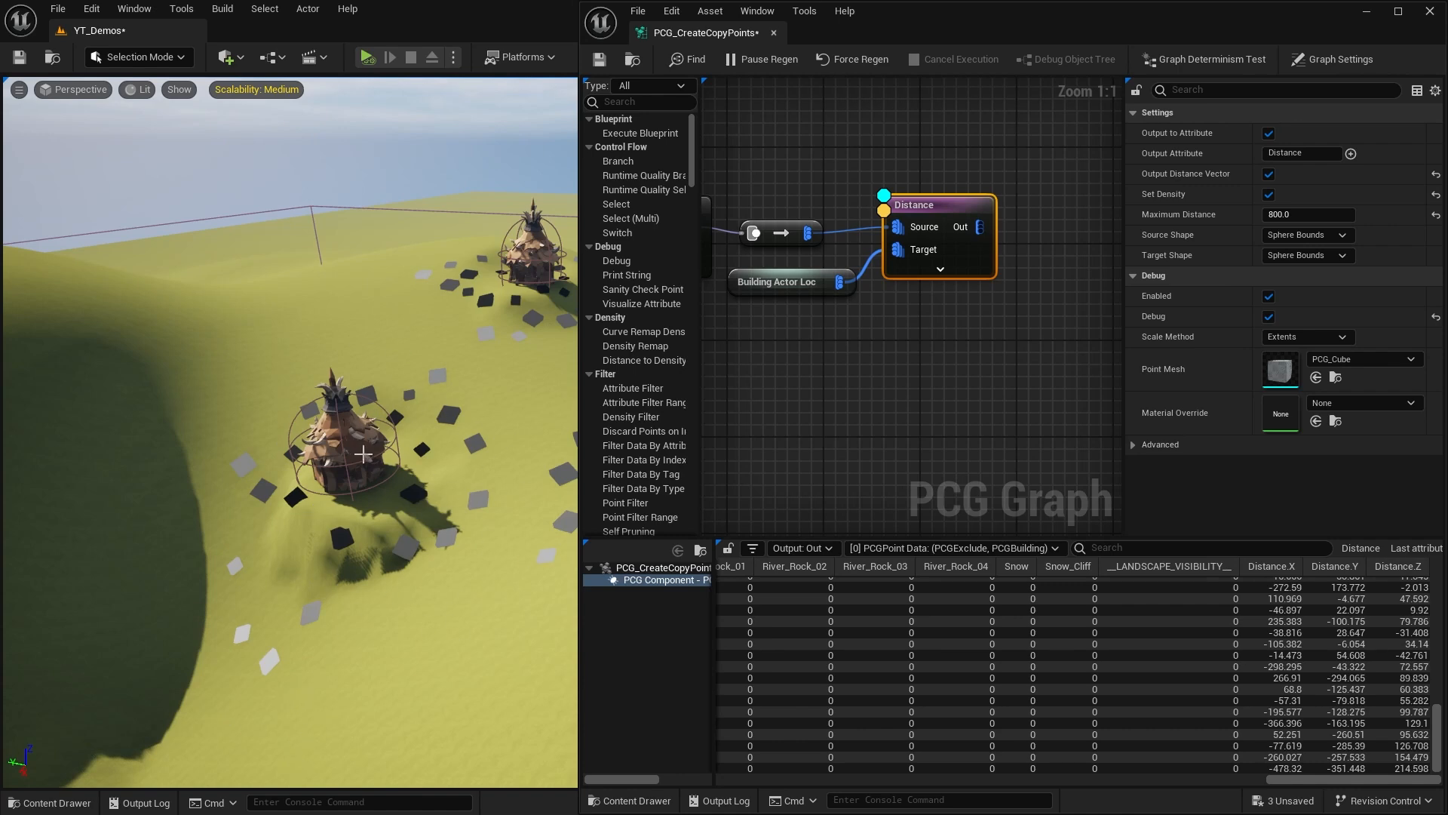
pyautogui.moveTo(513, 561)
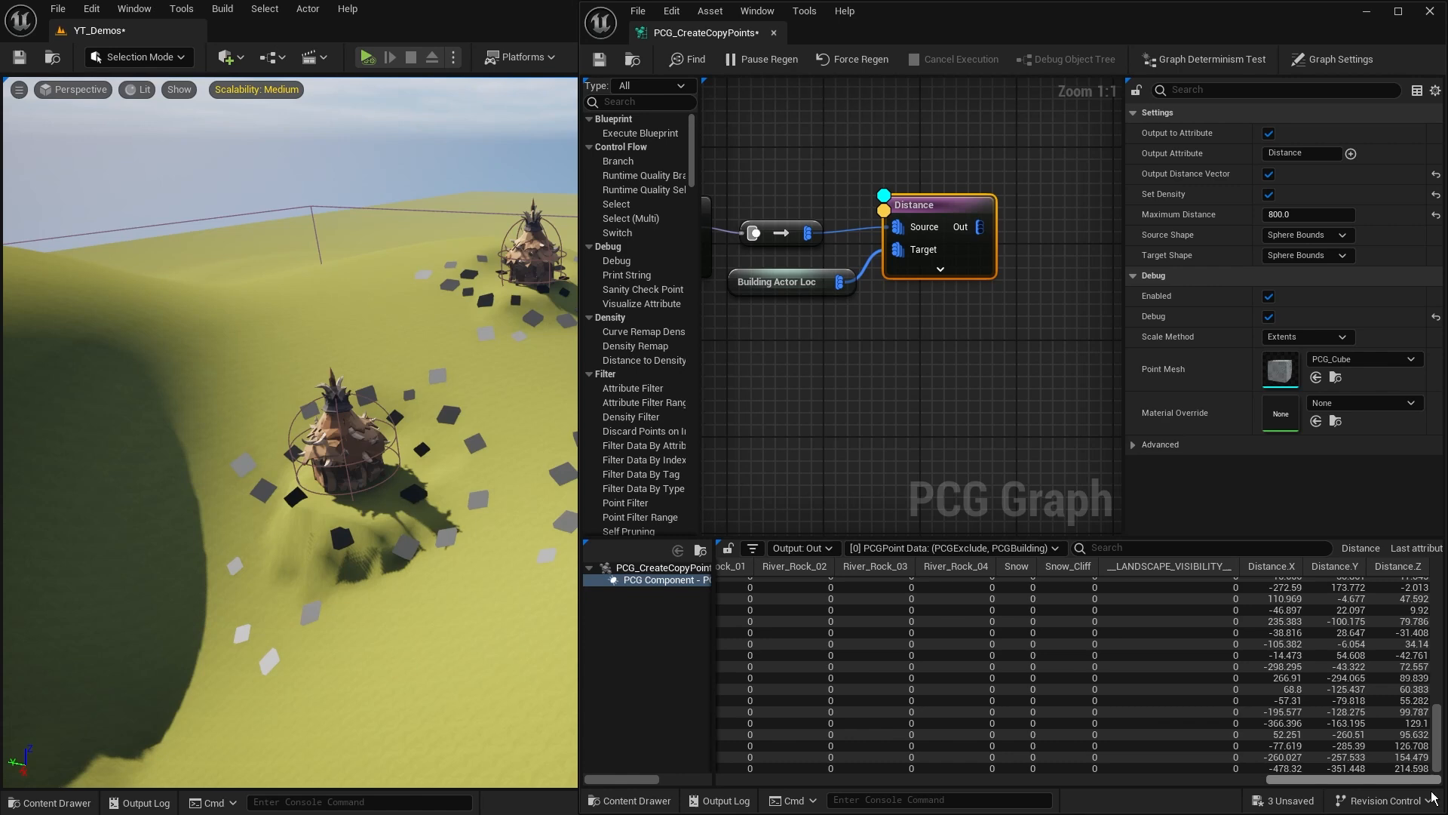
pyautogui.moveTo(945, 306)
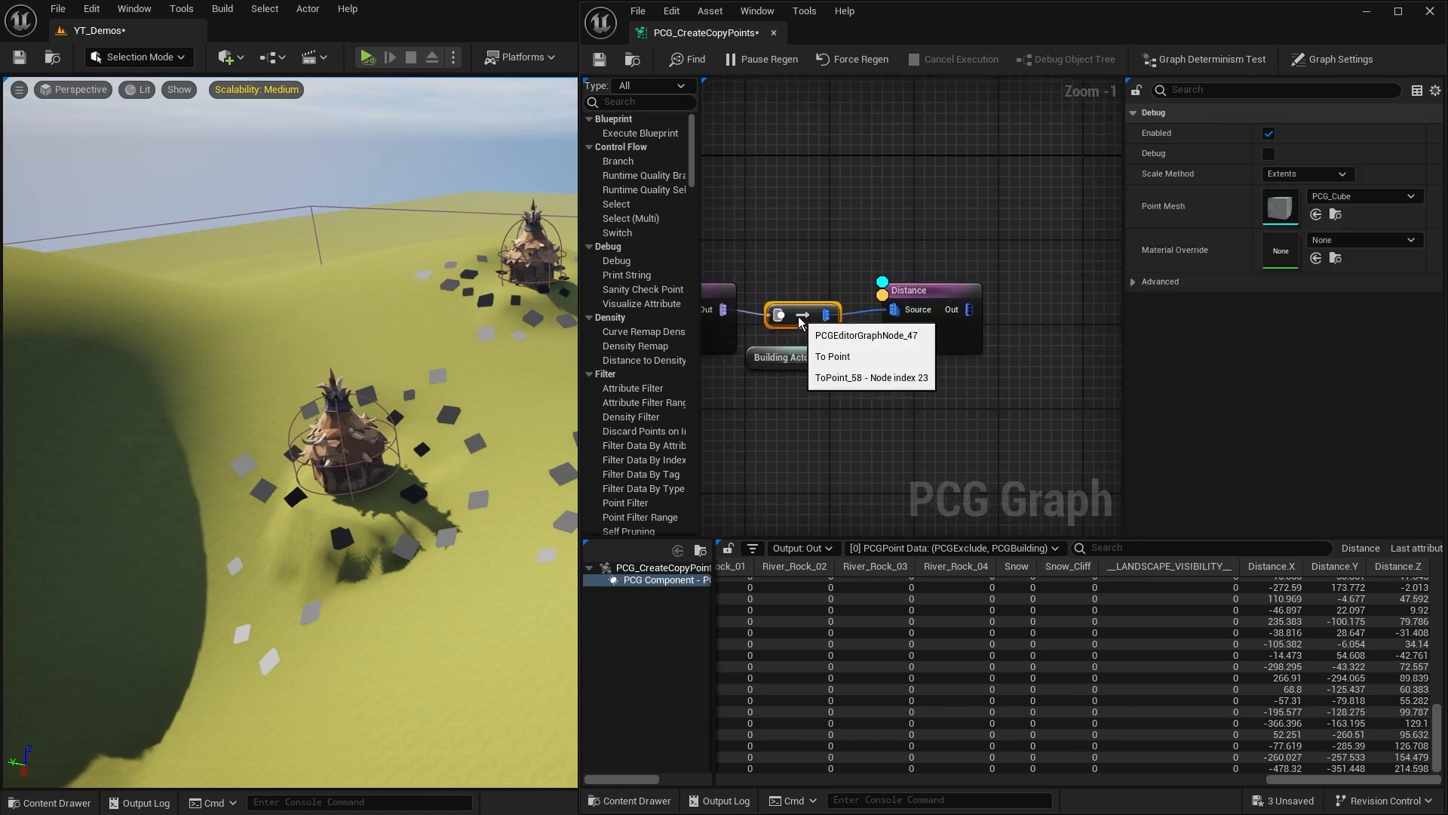
pyautogui.click(1332, 59)
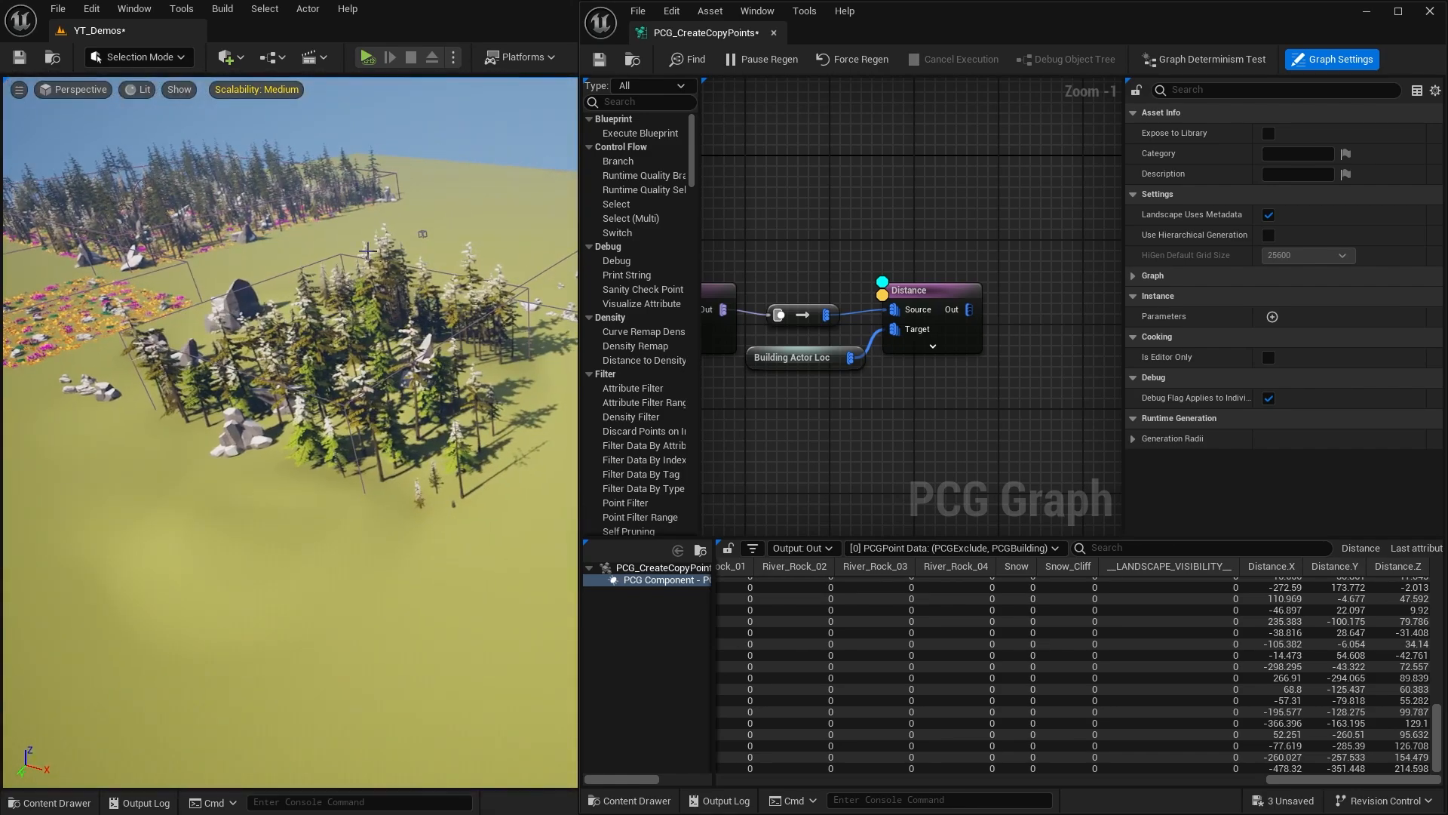
pyautogui.click(909, 290)
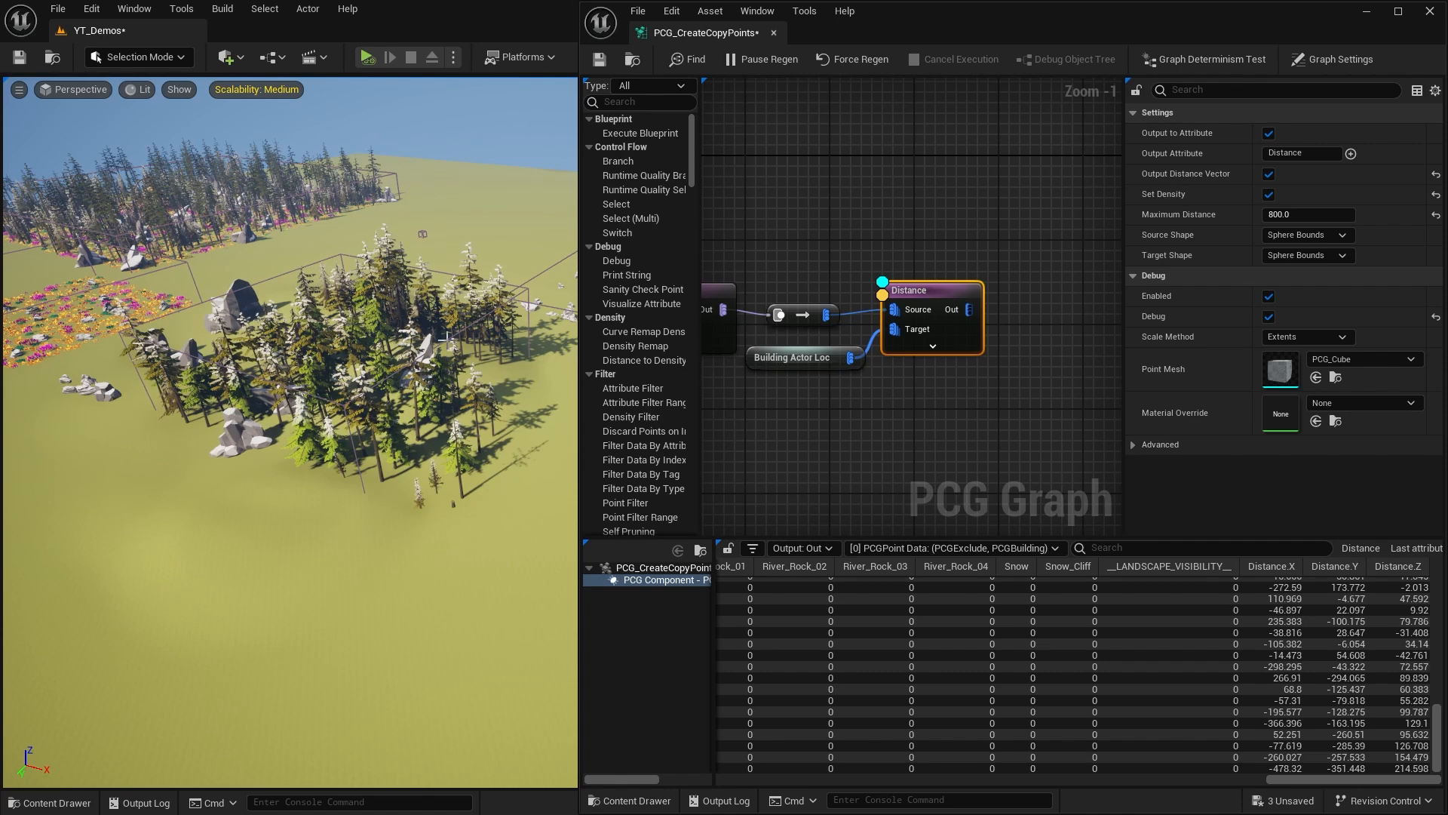
pyautogui.moveTo(412, 453)
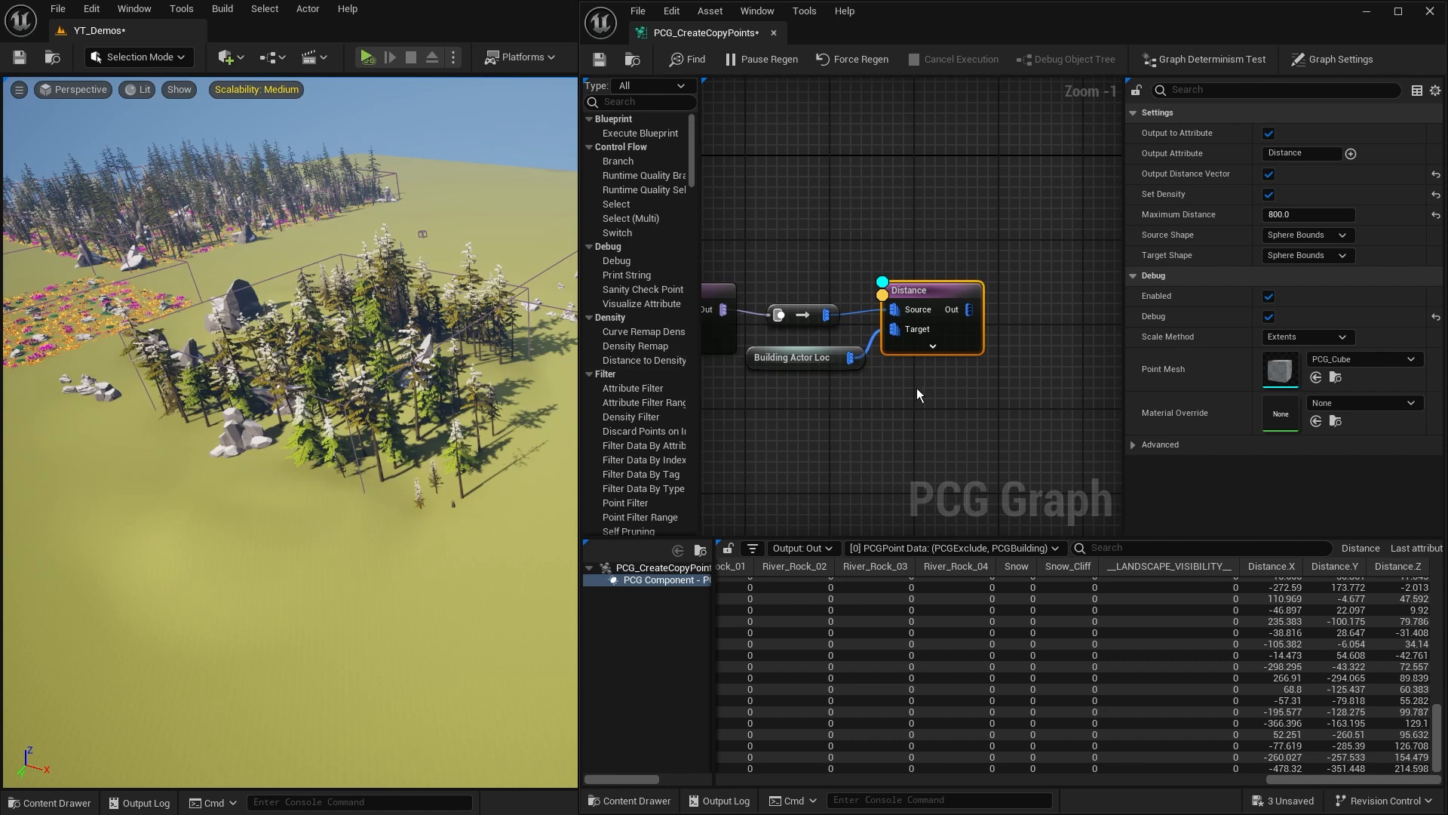
pyautogui.click(804, 314)
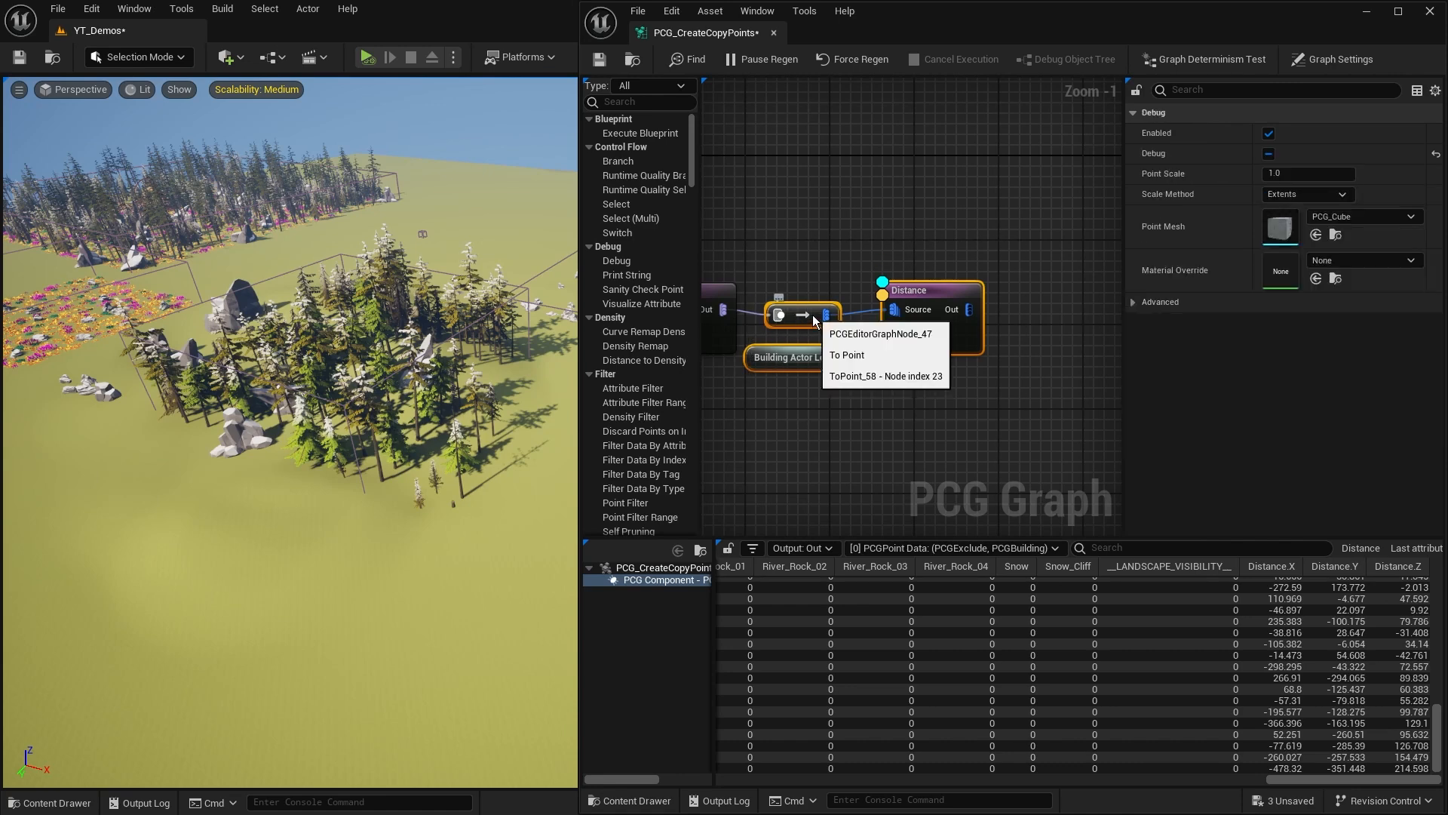
pyautogui.click(1332, 59)
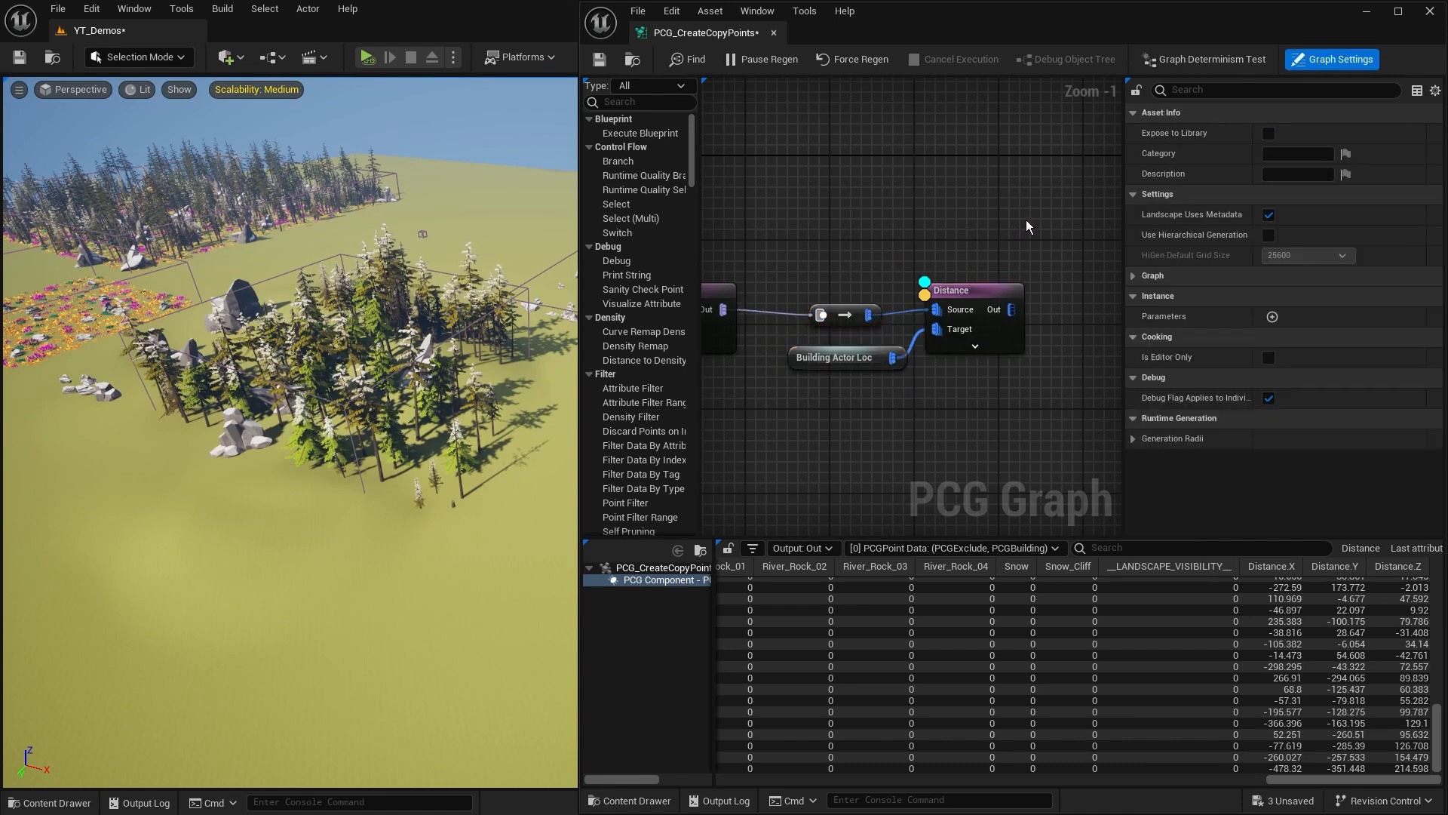
pyautogui.click(961, 290)
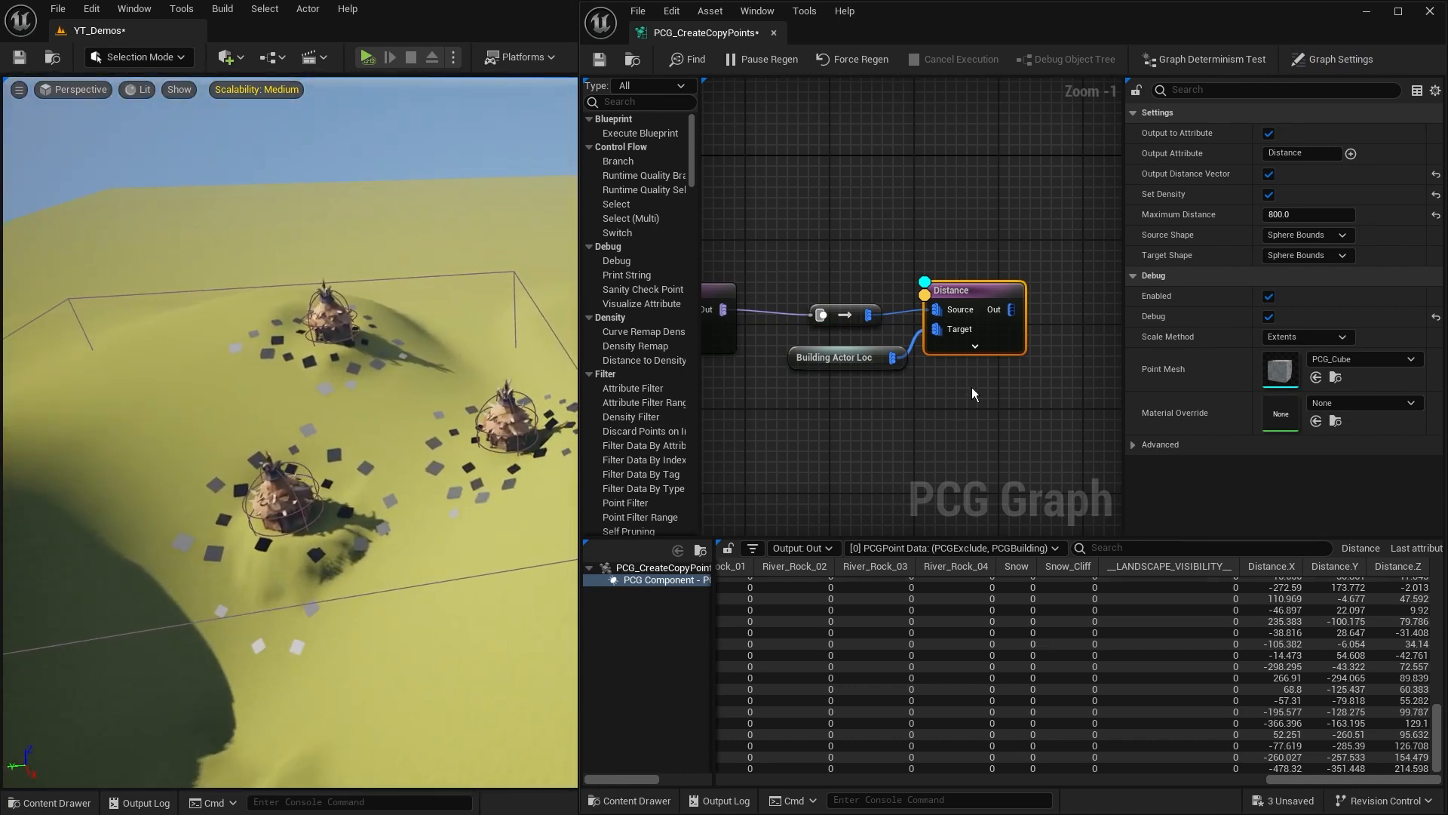
pyautogui.click(1307, 214)
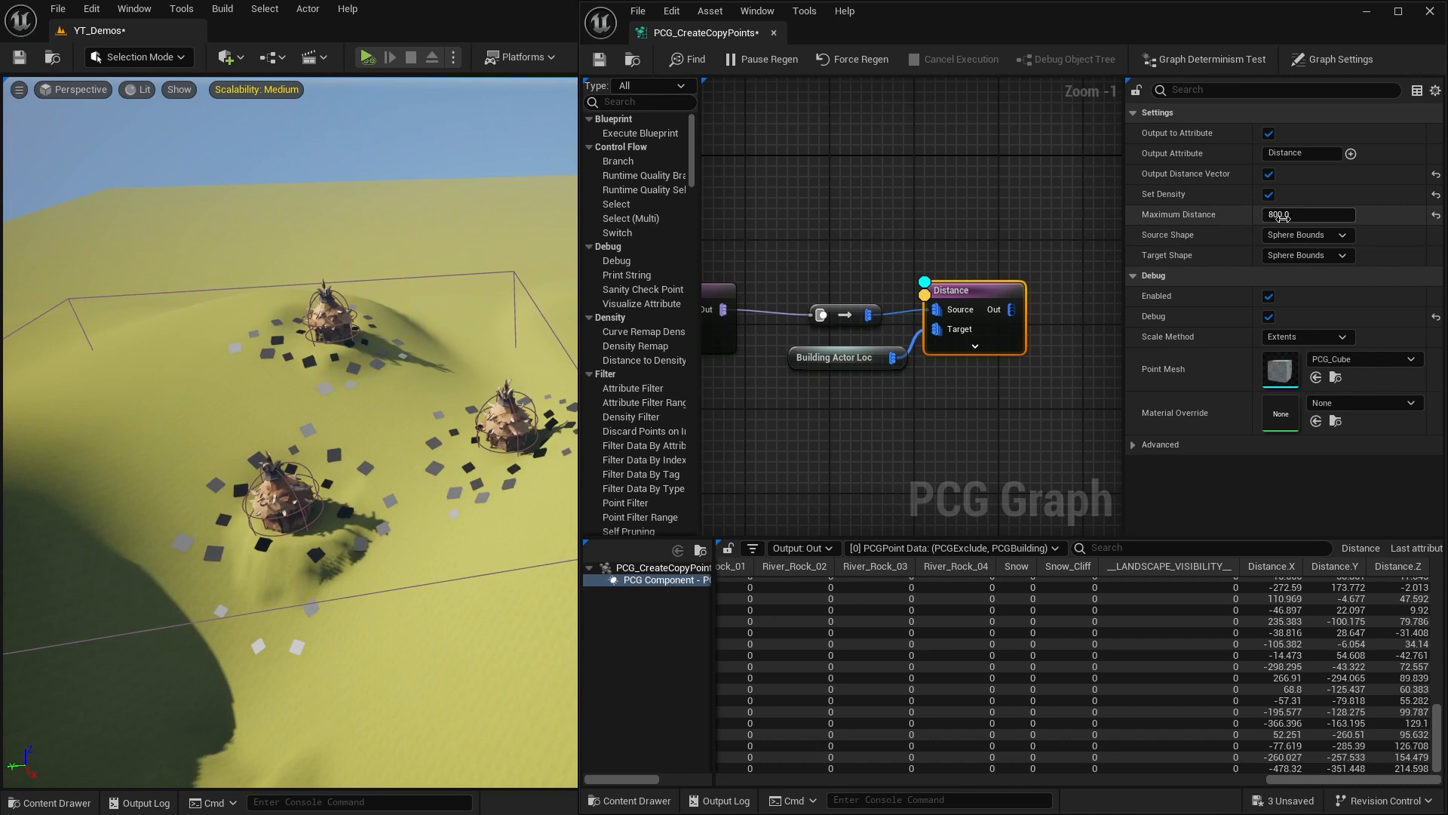